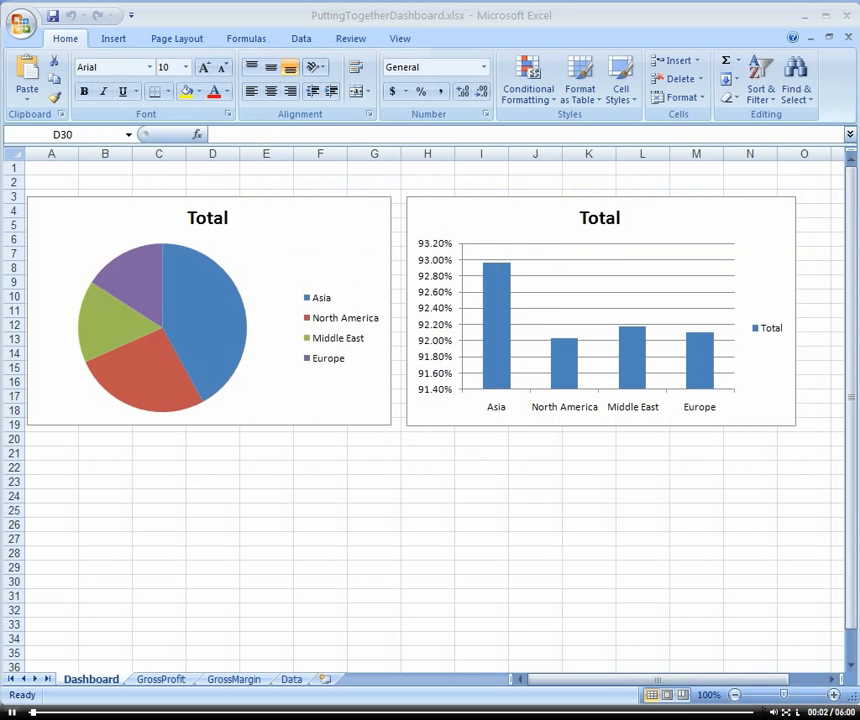
mouse_move(608, 579)
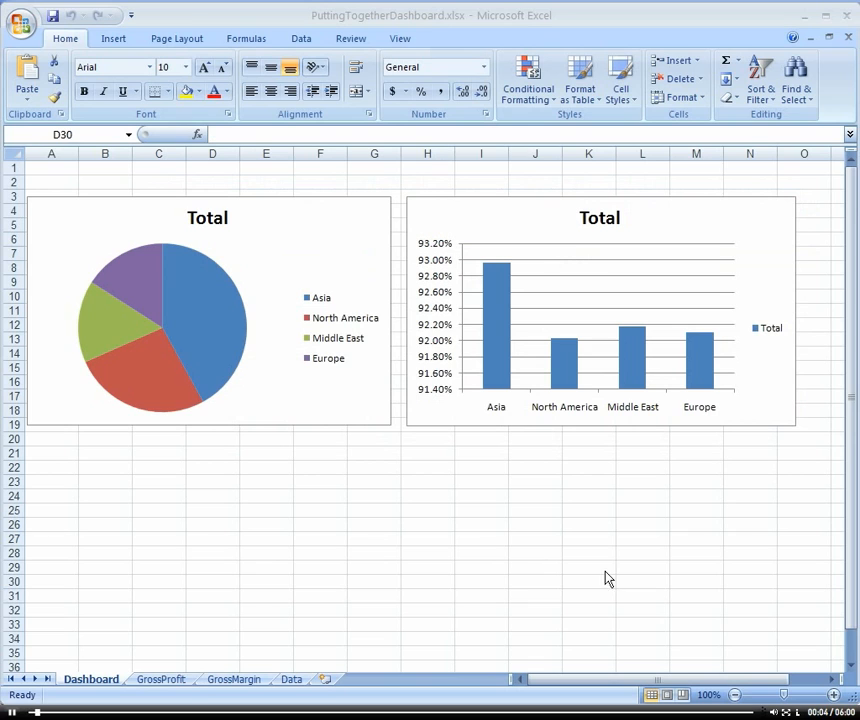
mouse_move(390, 611)
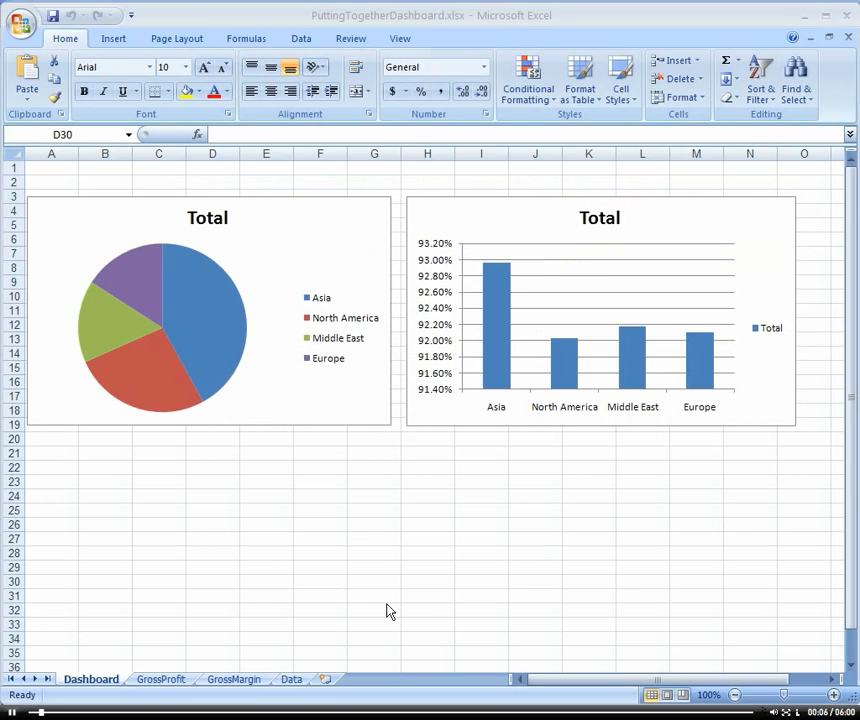
mouse_move(275, 677)
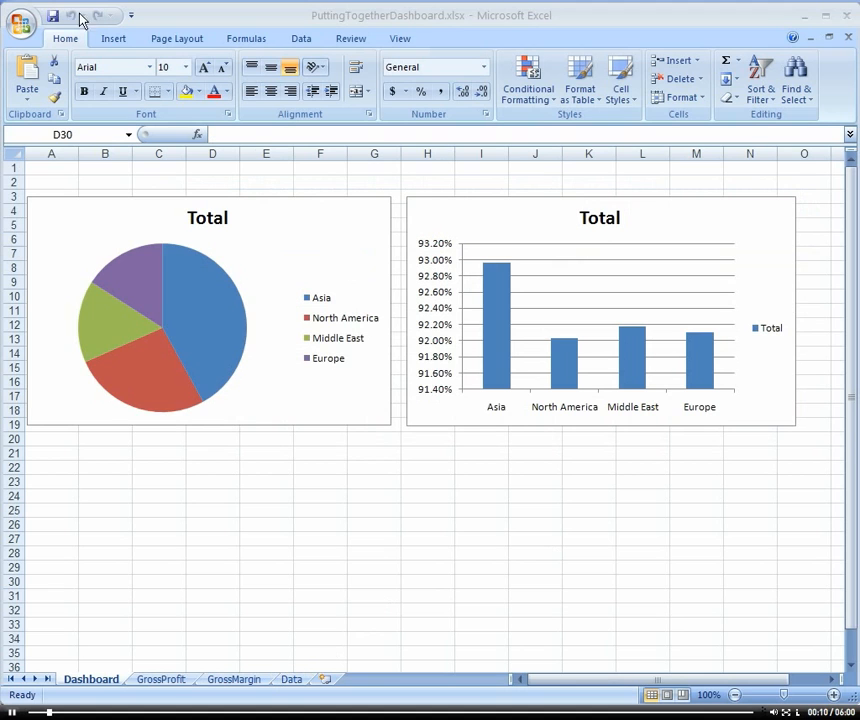
Apply an orange pivot table style to the GrossProfit and GrossMargin regional pivot tables.
click(176, 38)
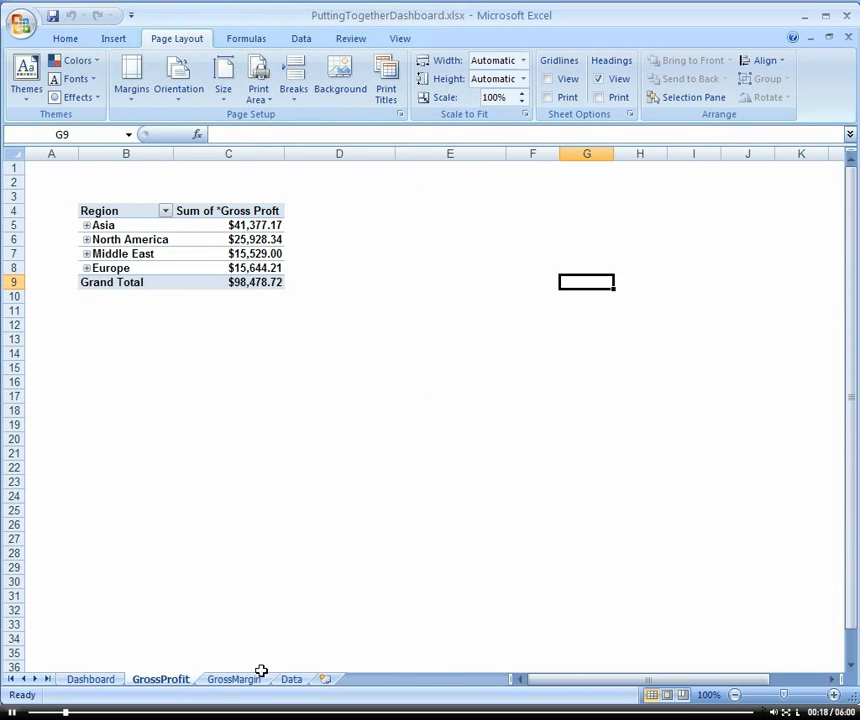
click(233, 679)
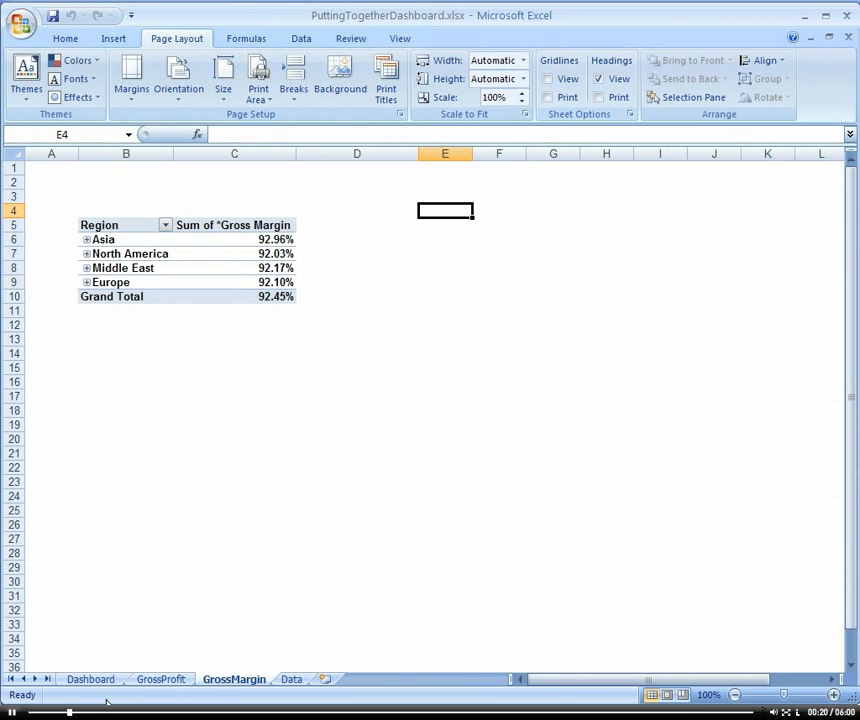
click(90, 679)
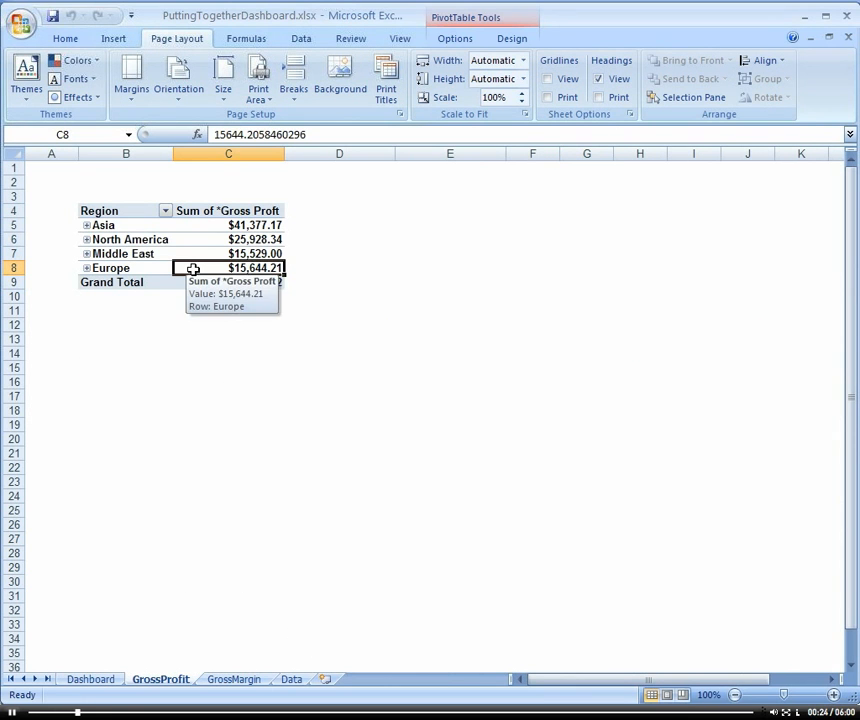
click(512, 38)
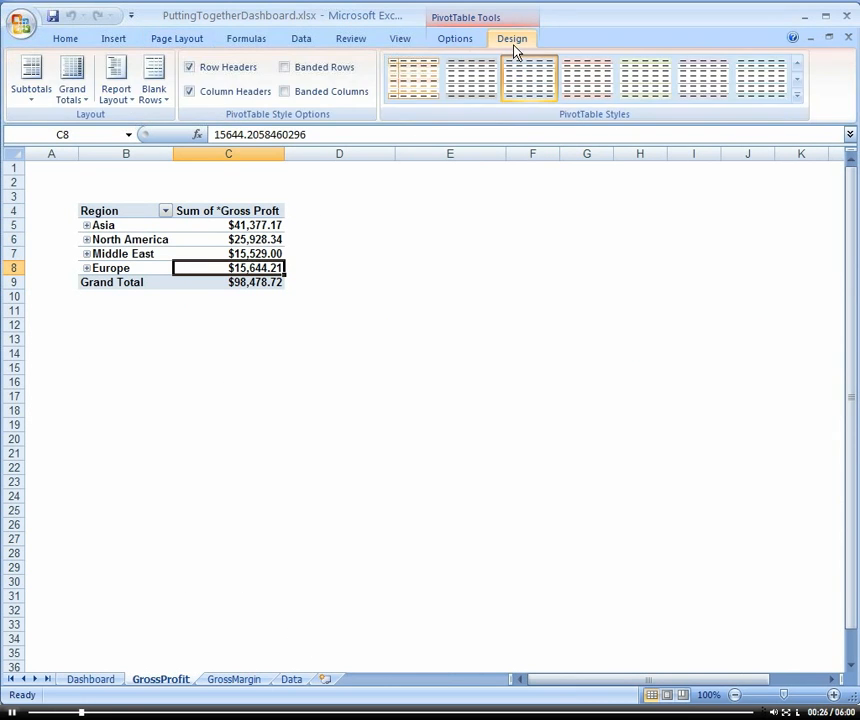
click(645, 78)
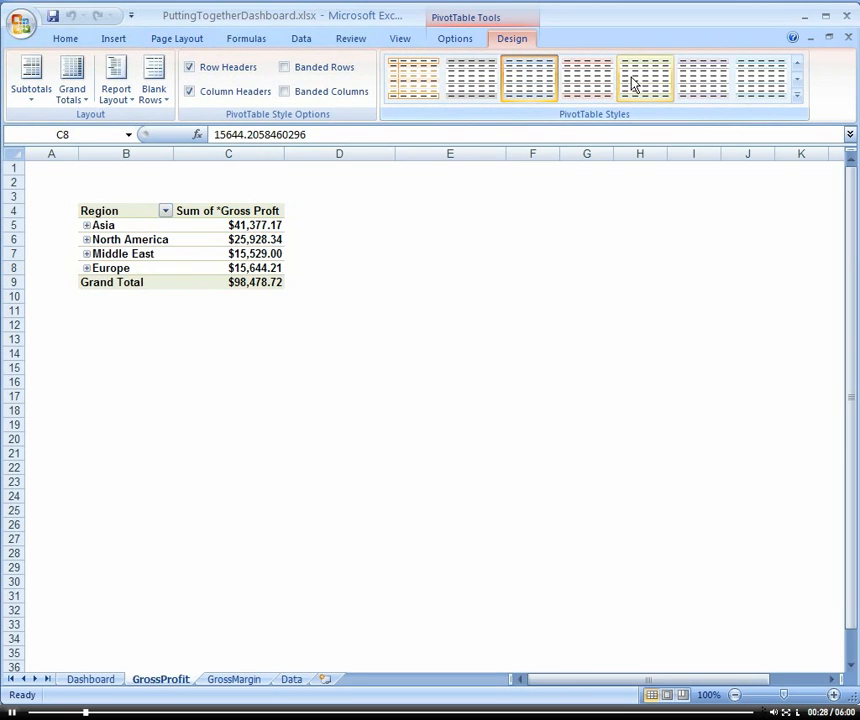
mouse_move(470, 78)
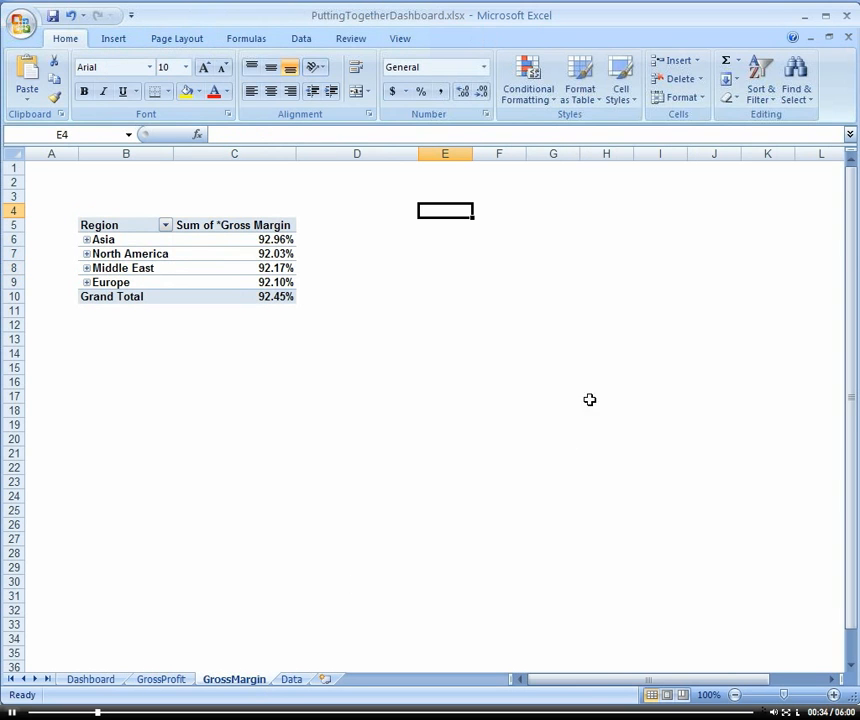
click(234, 281)
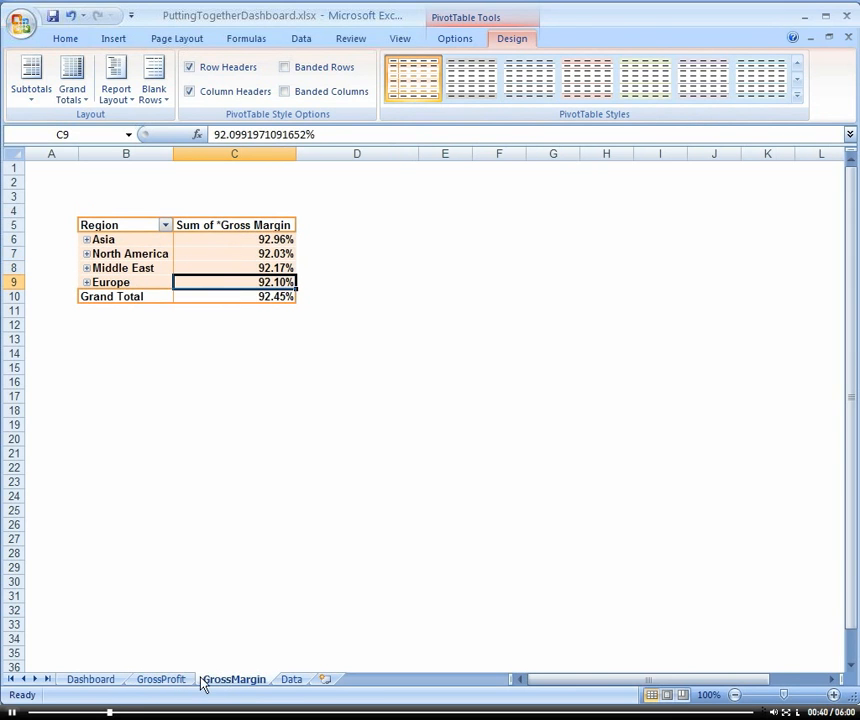
Enter the label 'Gross Proft' in the Dashboard cell below the pie chart.
click(90, 679)
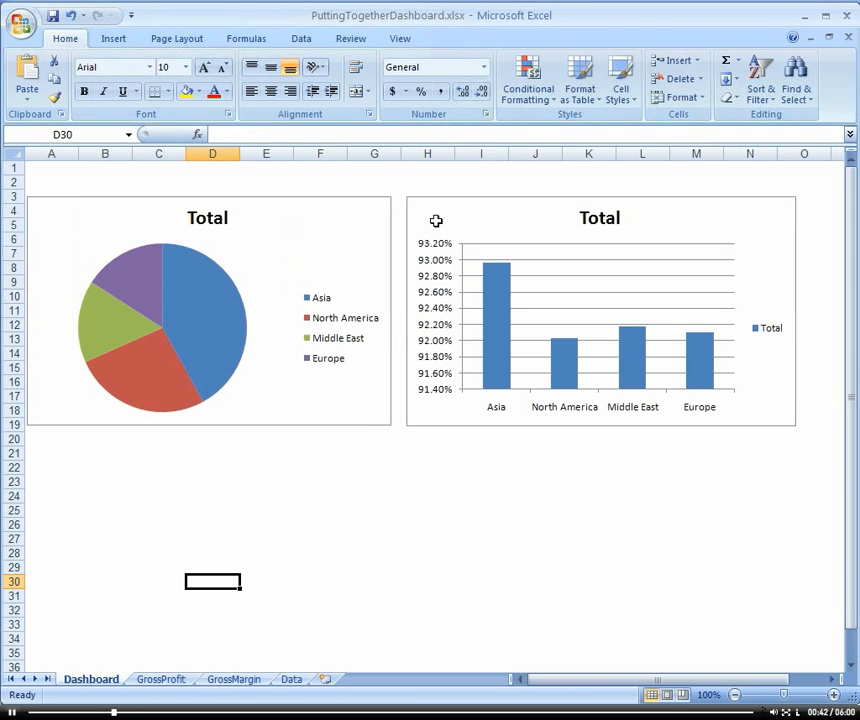
click(159, 453)
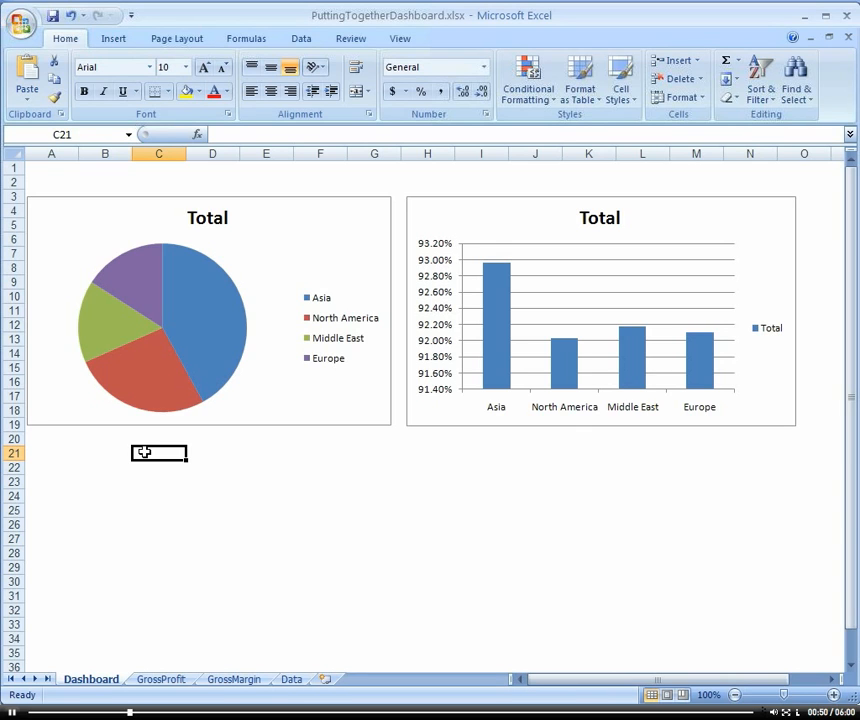
text(Gro)
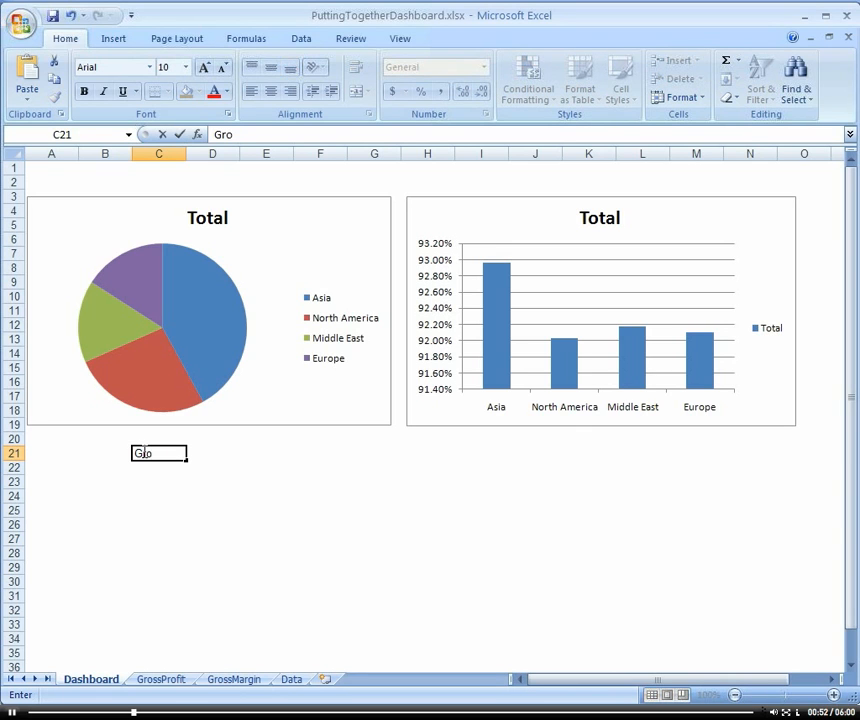
text(ss Prof)
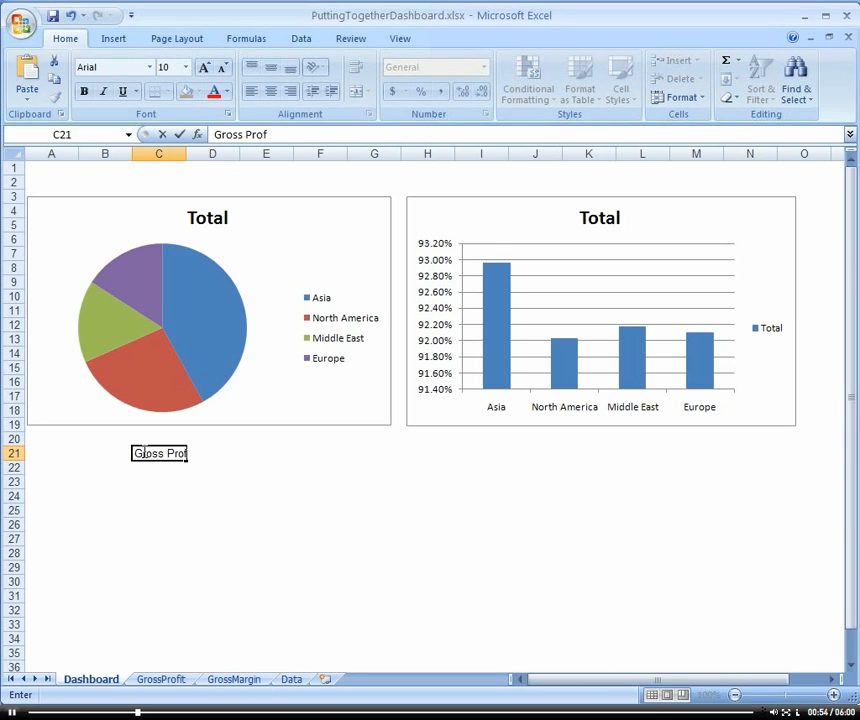
key(Return)
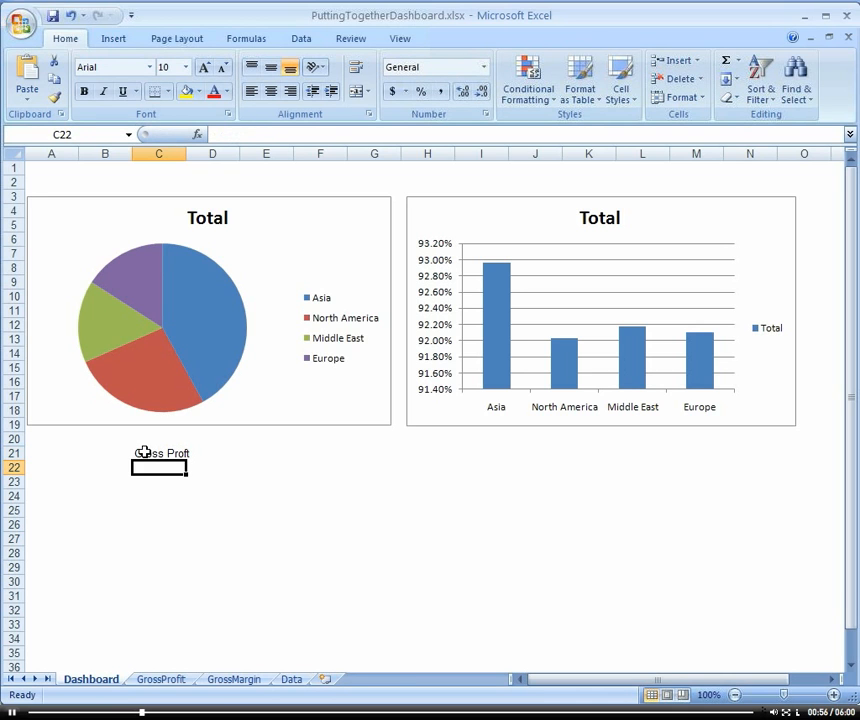
Hyperlink the label to the GrossProfit sheet and follow the link.
right_click(160, 453)
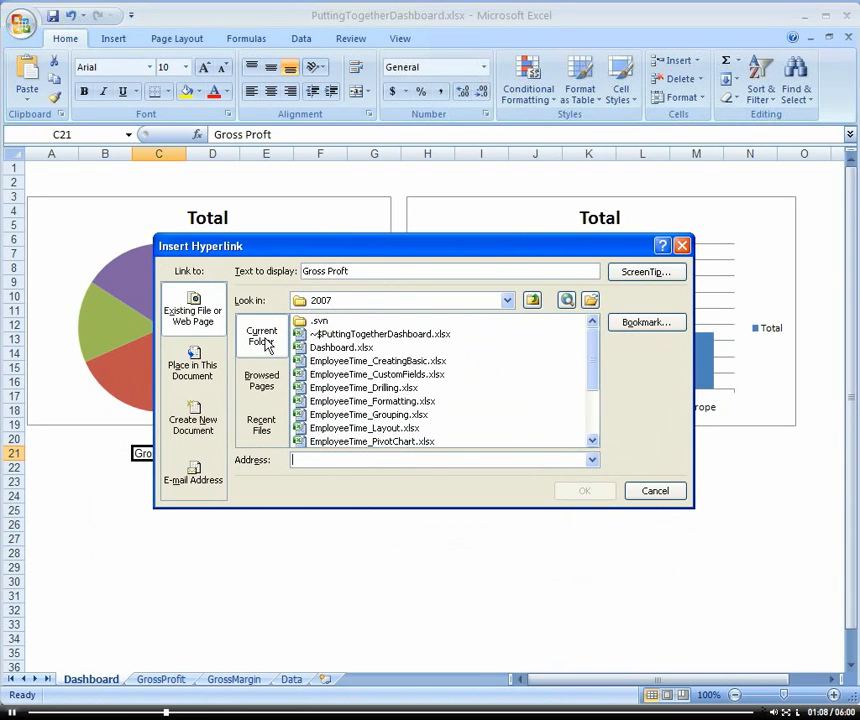
click(193, 363)
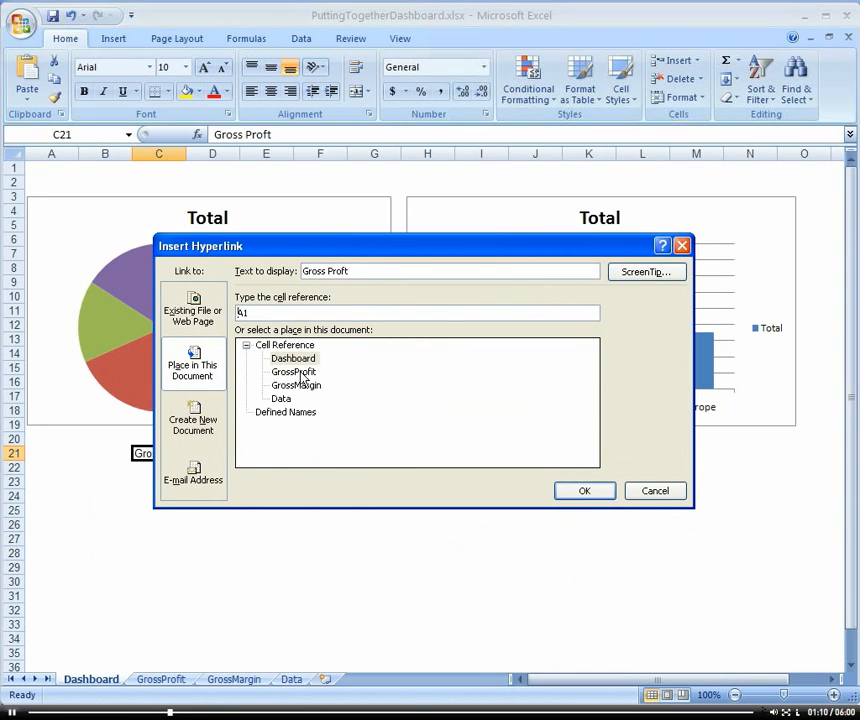
click(294, 371)
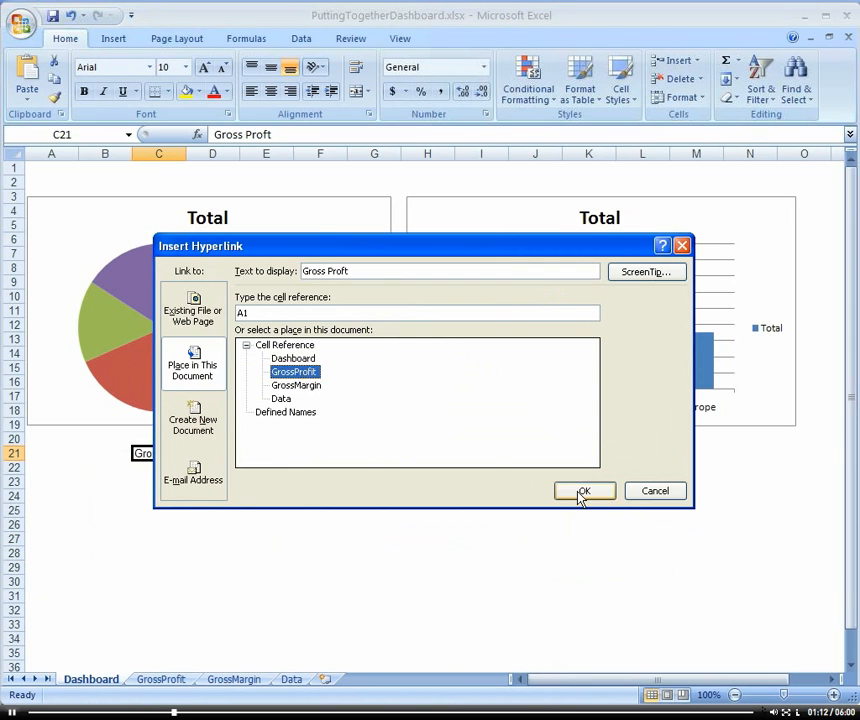
click(584, 490)
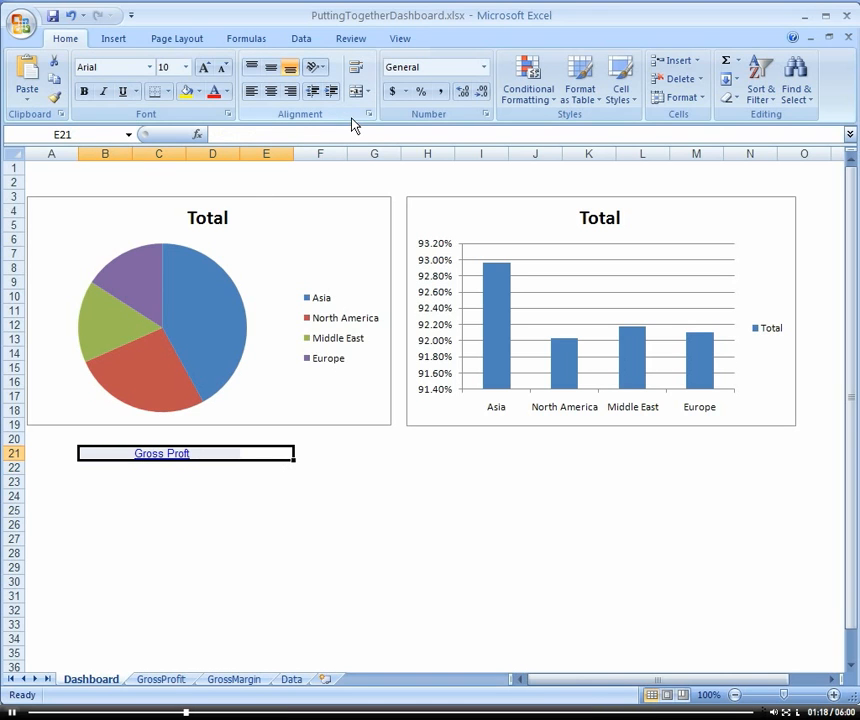
mouse_move(352, 91)
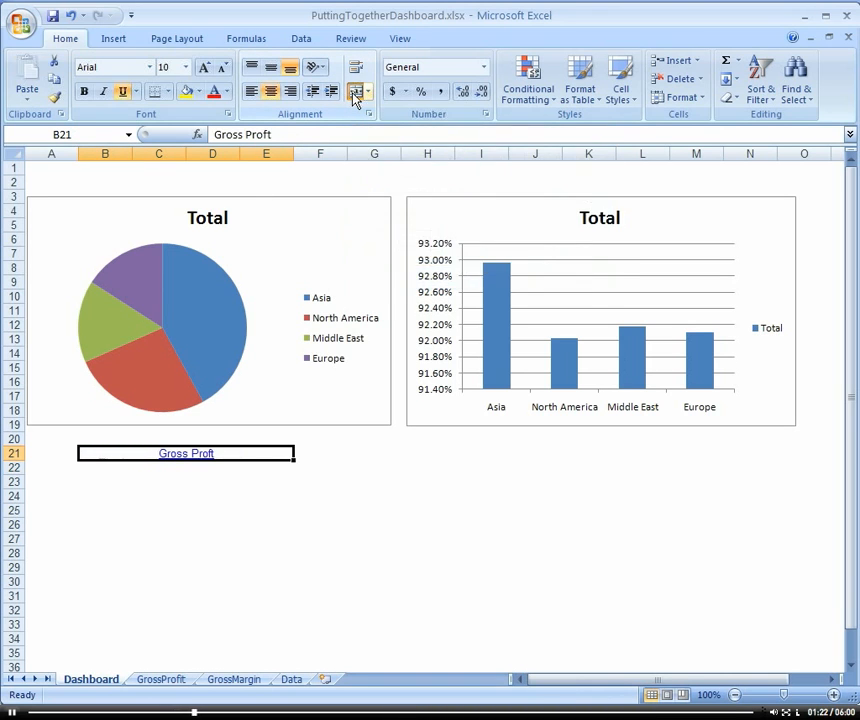
click(212, 495)
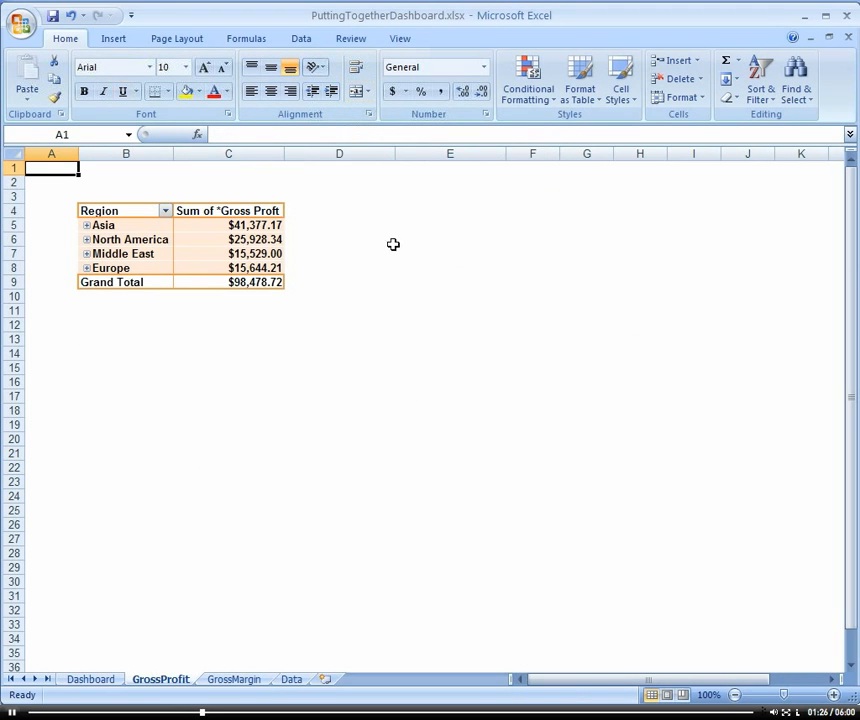
Type 'Return to Dashboard' above the GrossProfit pivot table and link it to the Dashboard sheet.
click(339, 196)
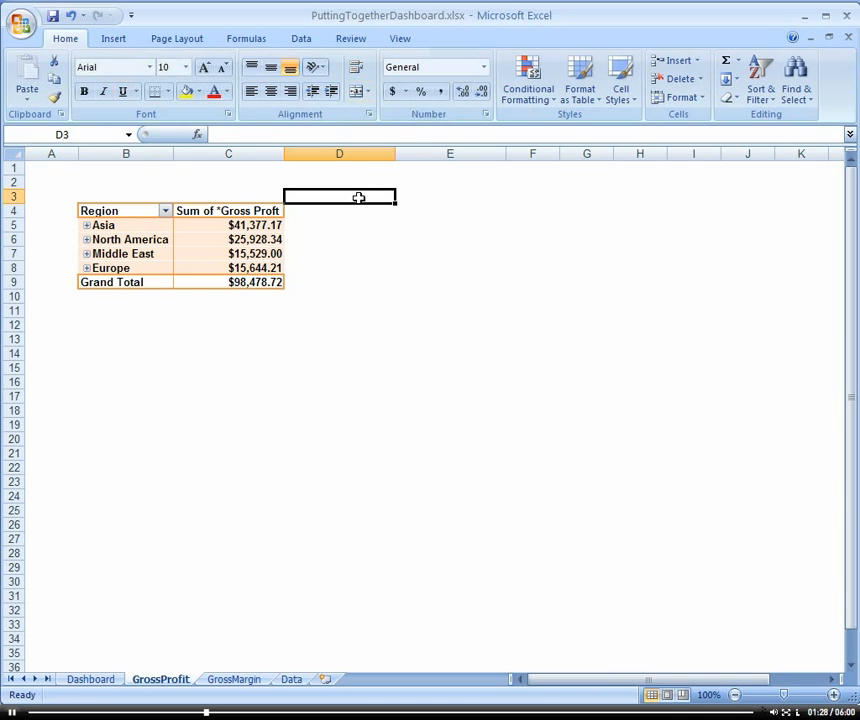
mouse_move(362, 192)
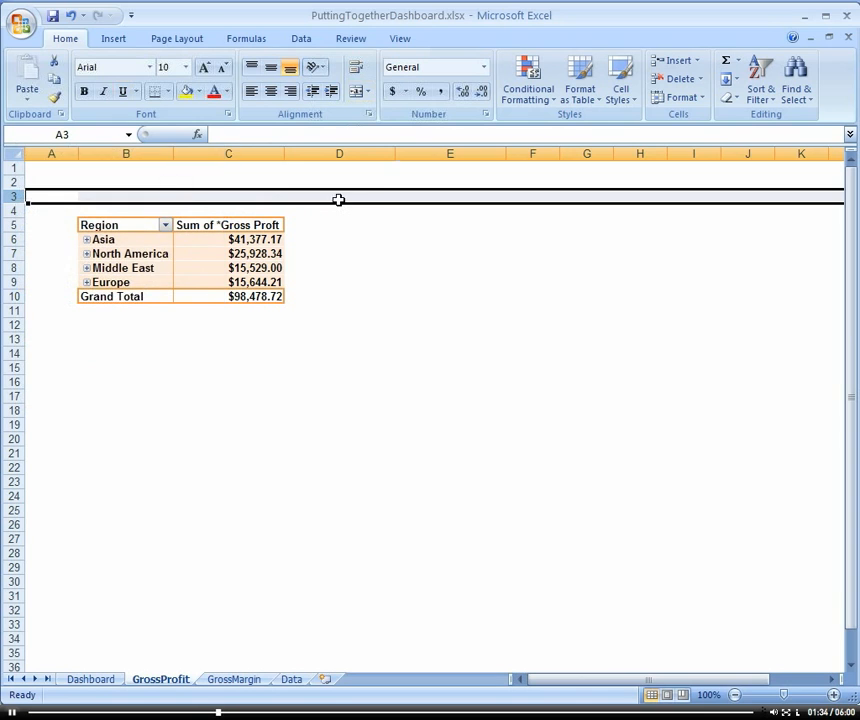
text(Return to D)
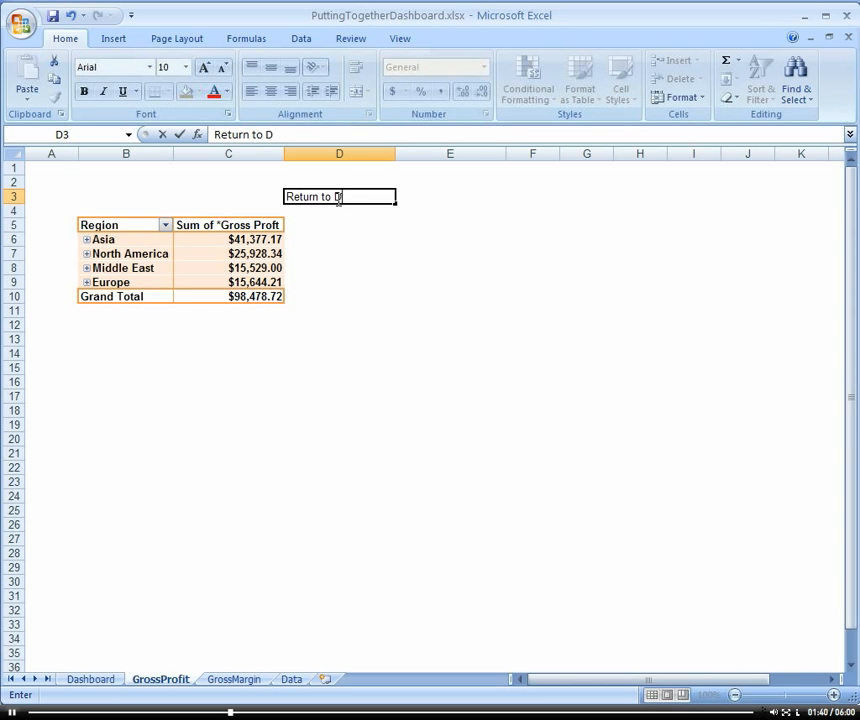
key(Return)
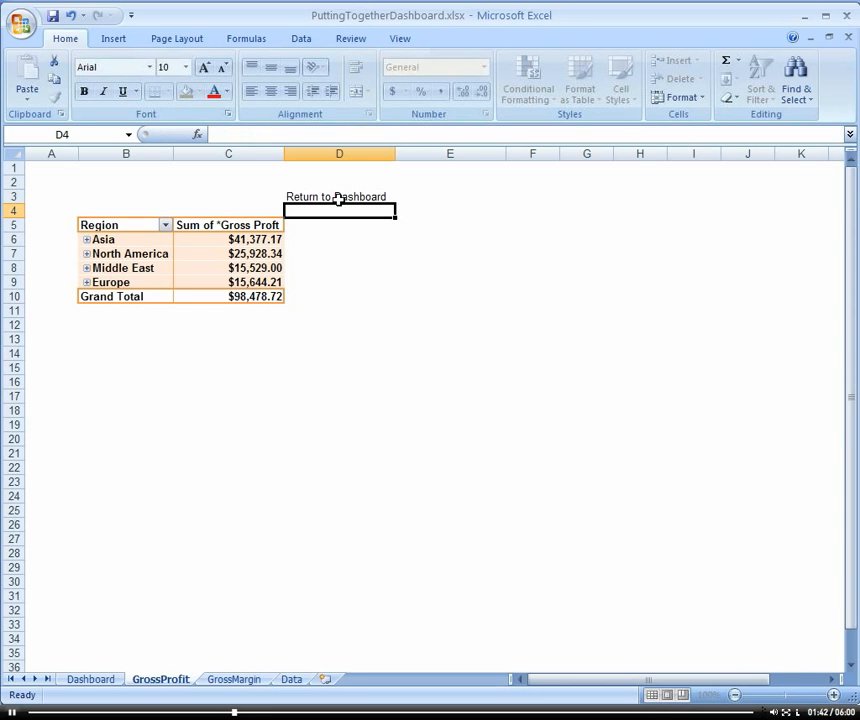
right_click(339, 196)
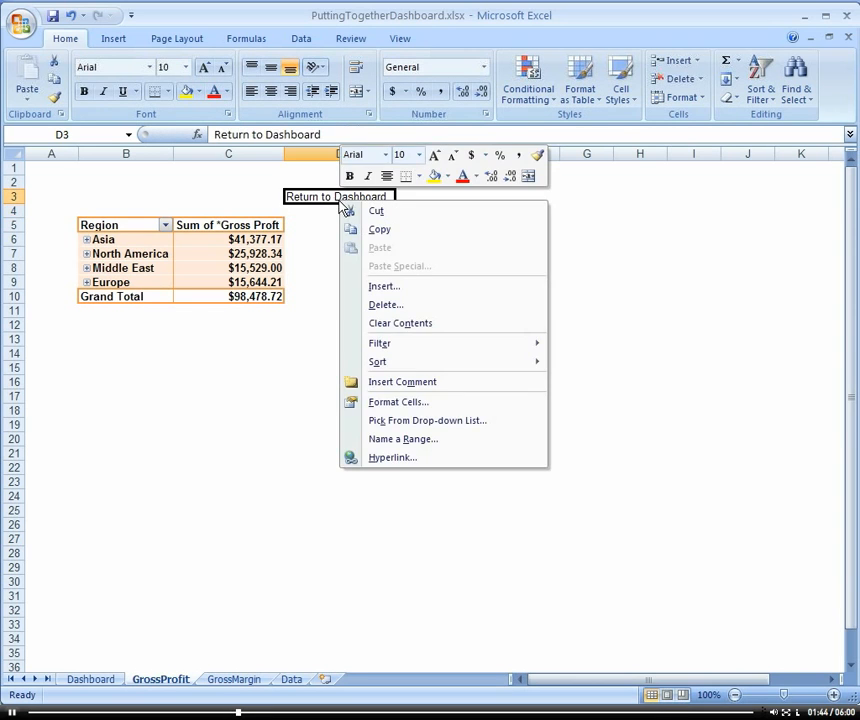
click(392, 457)
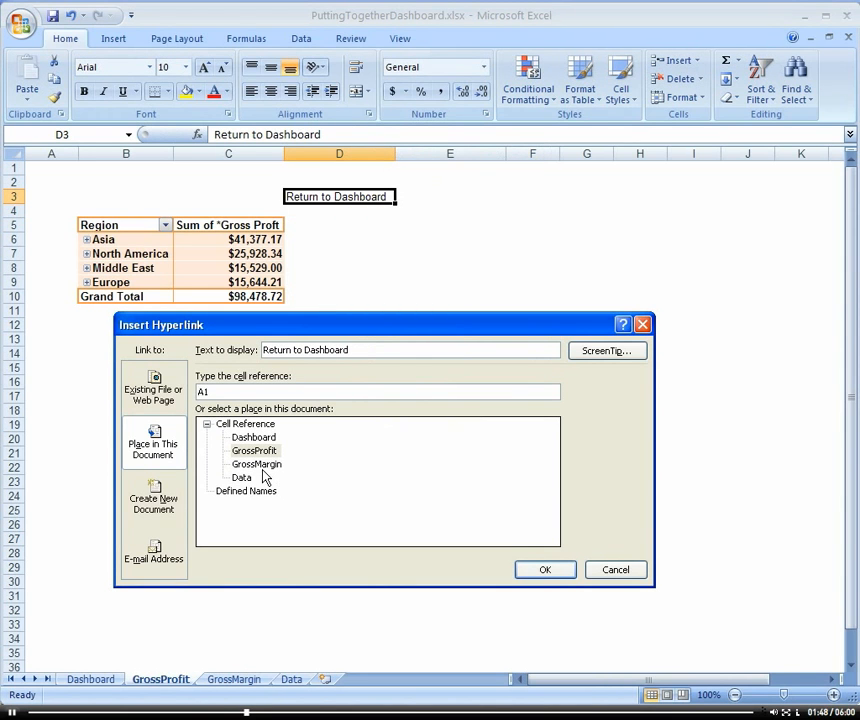
click(545, 569)
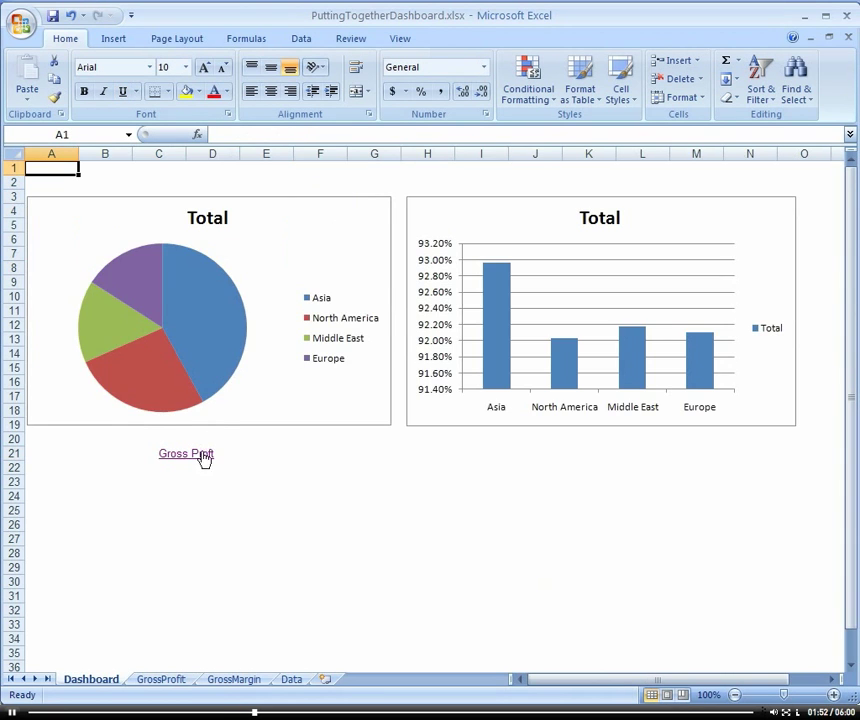
mouse_move(211, 274)
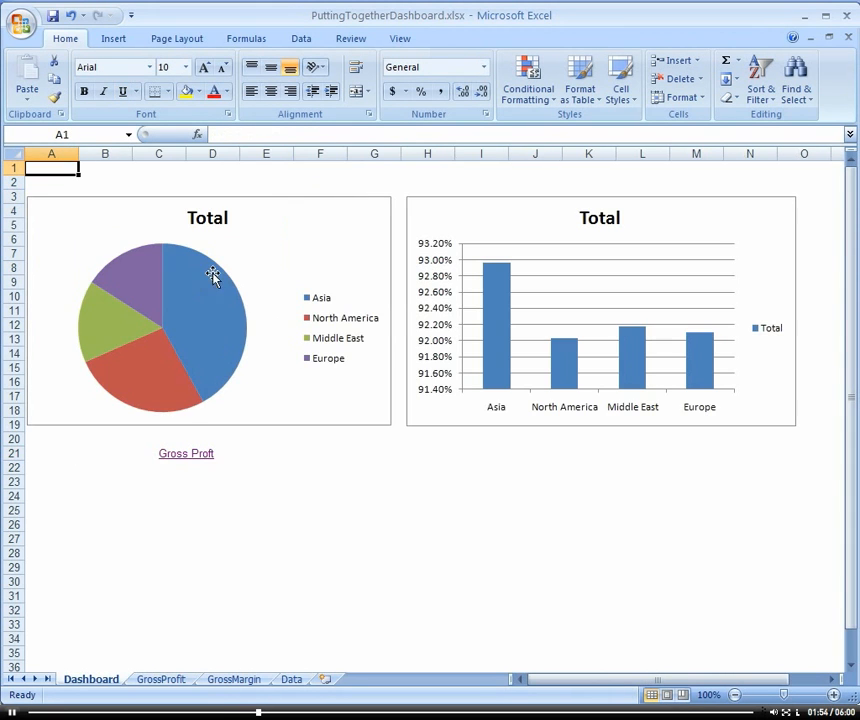
Follow the Gross Proft link, expand and collapse Asia's customers, then return to Dashboard.
click(186, 453)
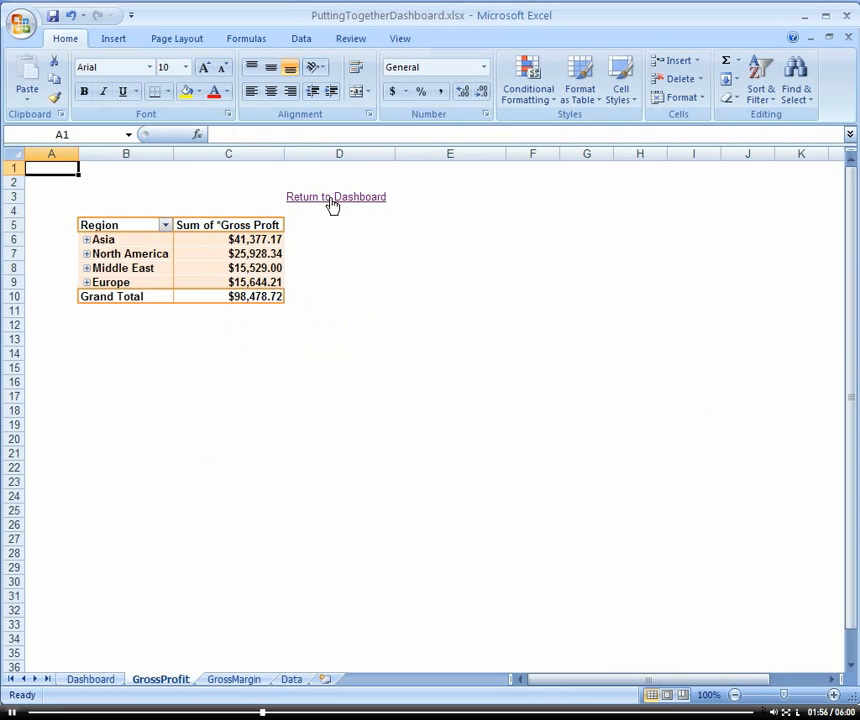
click(335, 196)
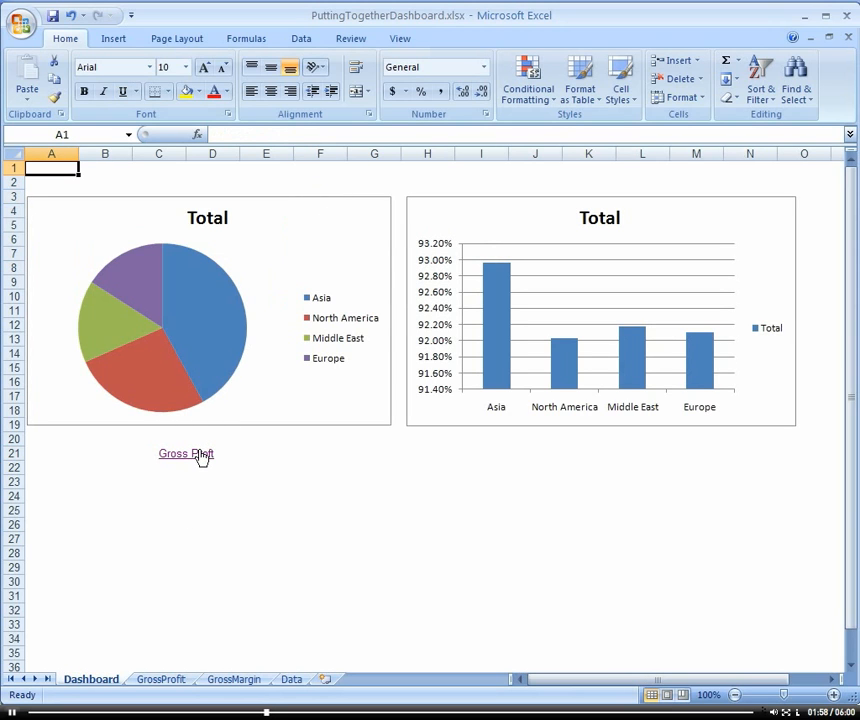
mouse_move(193, 456)
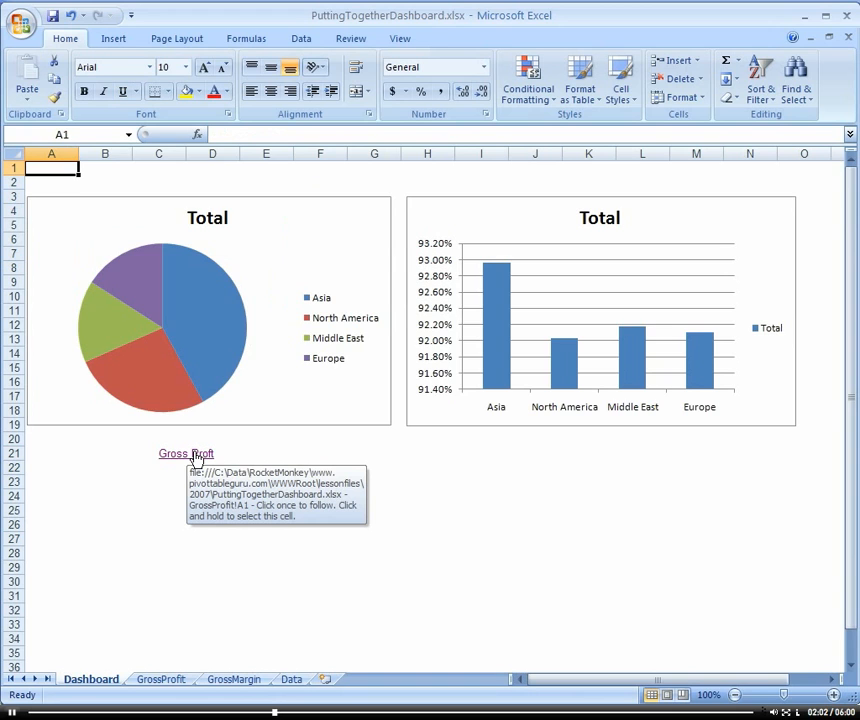
click(186, 453)
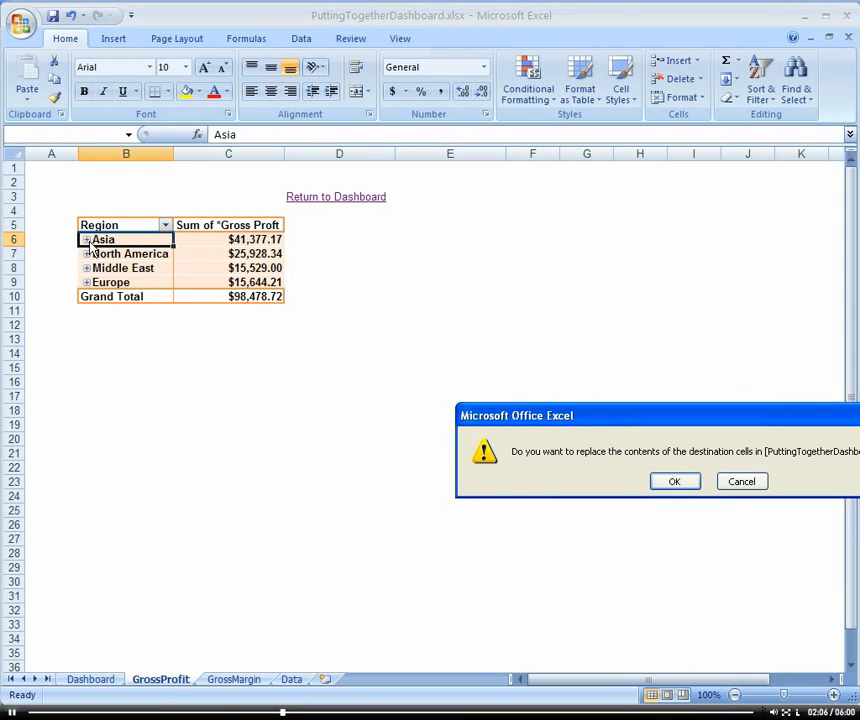
mouse_move(675, 481)
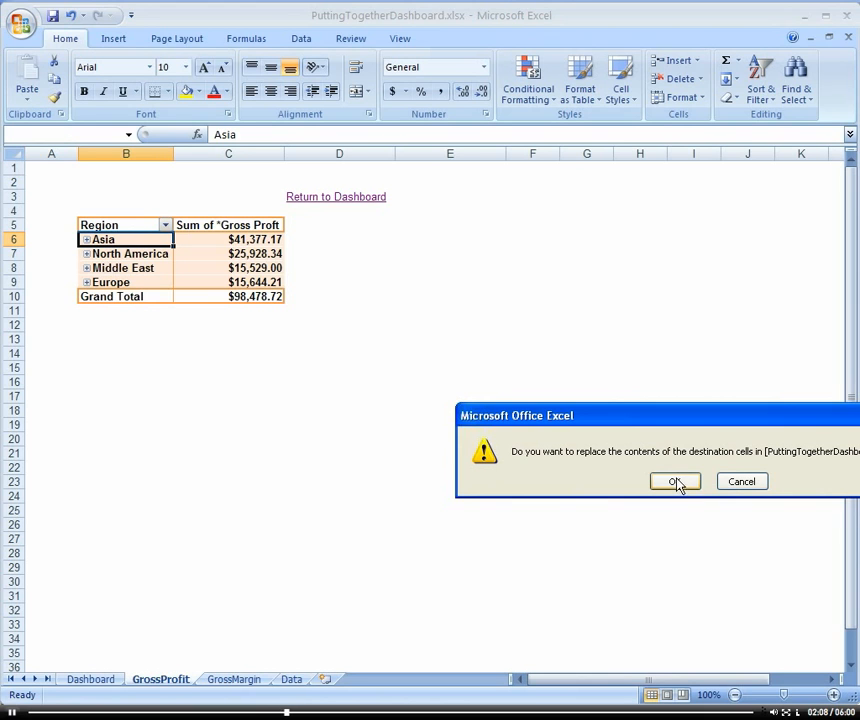
click(674, 481)
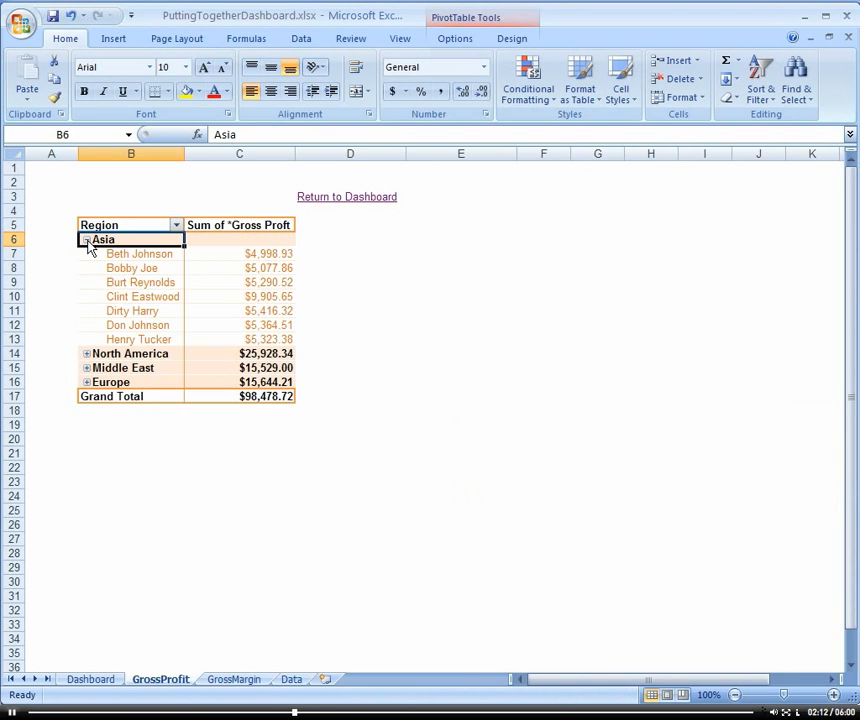
click(86, 240)
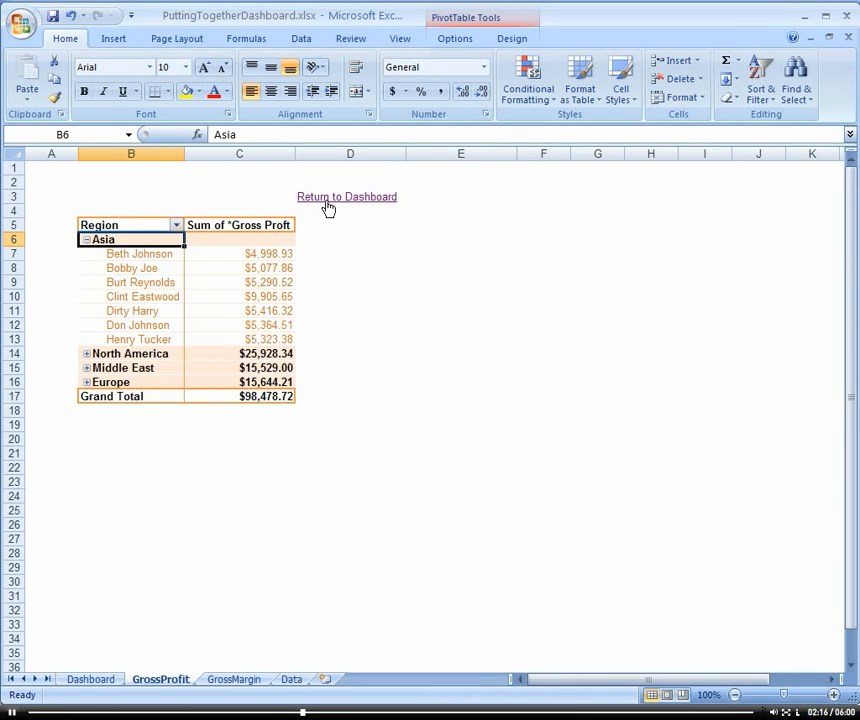
click(346, 196)
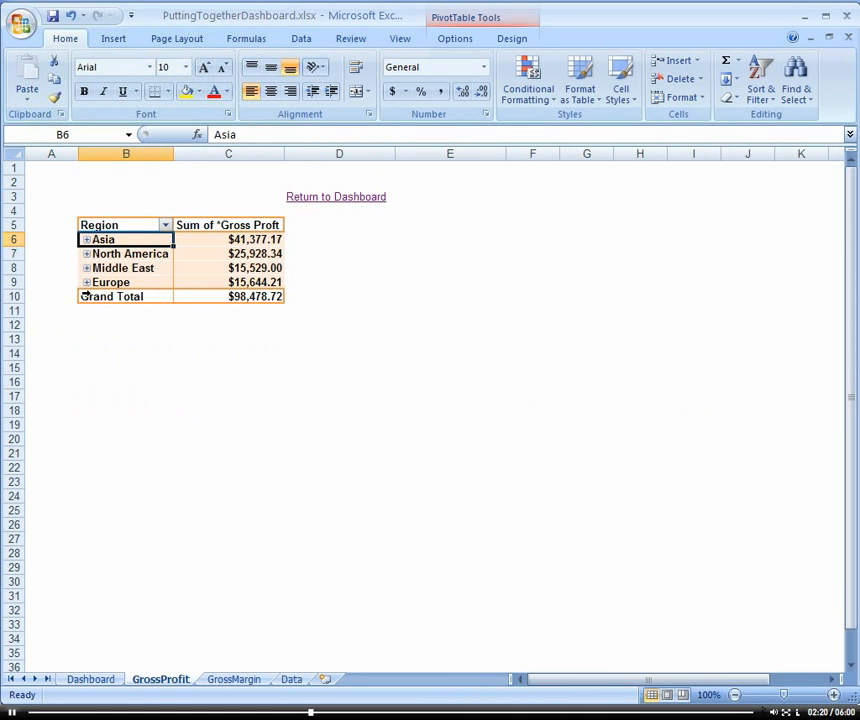
click(90, 679)
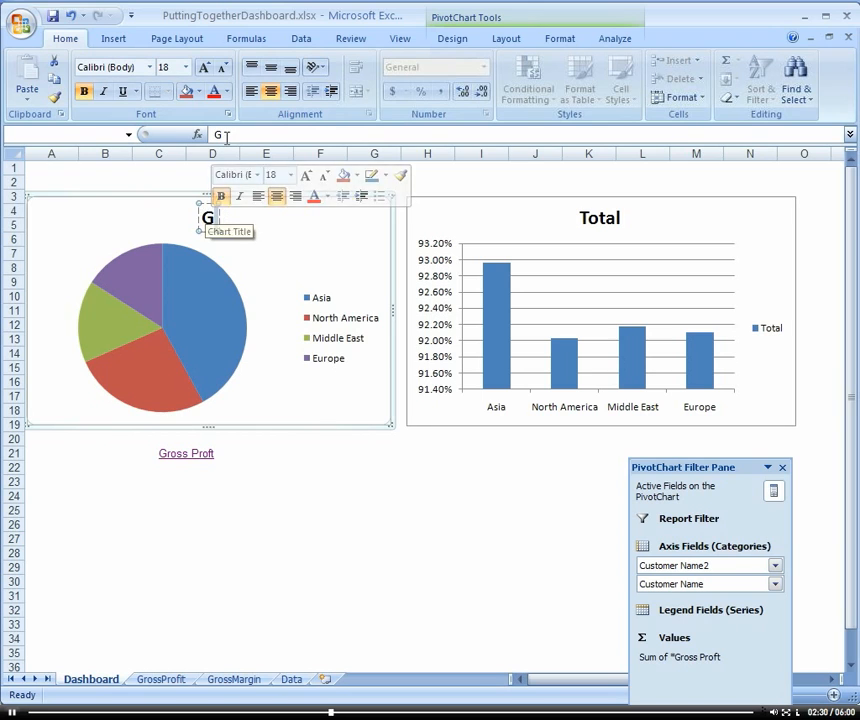
Retitle the pie chart 'Gross Profit' and the column chart 'Gross Margin'.
text(G)
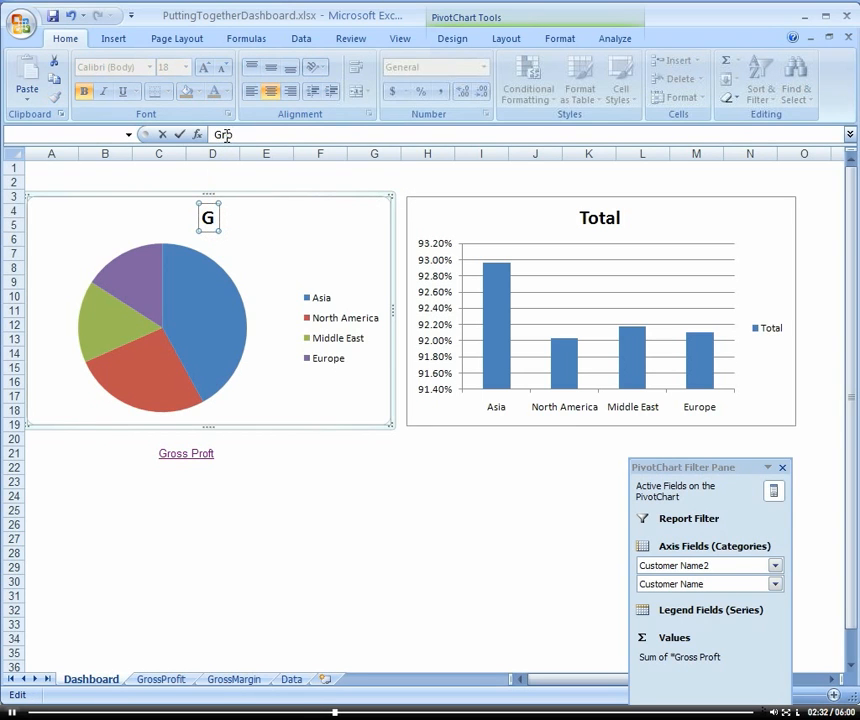
text(oss Profit)
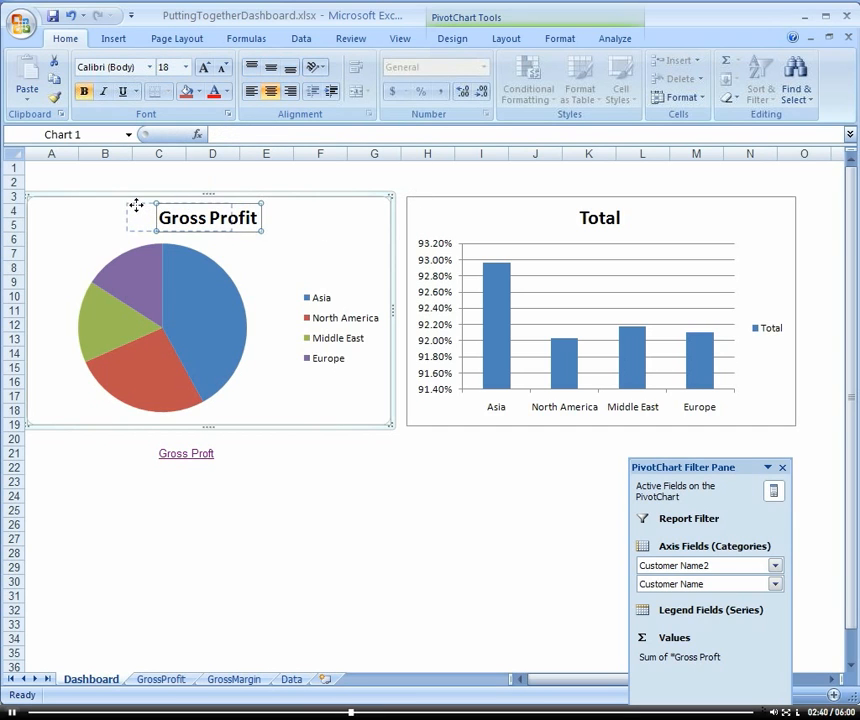
click(266, 481)
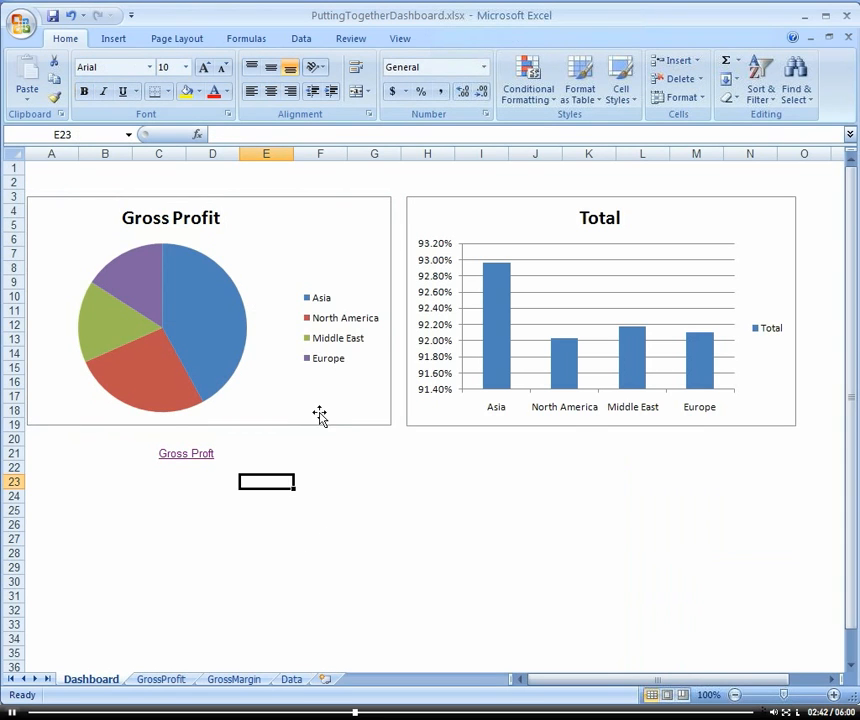
mouse_move(367, 261)
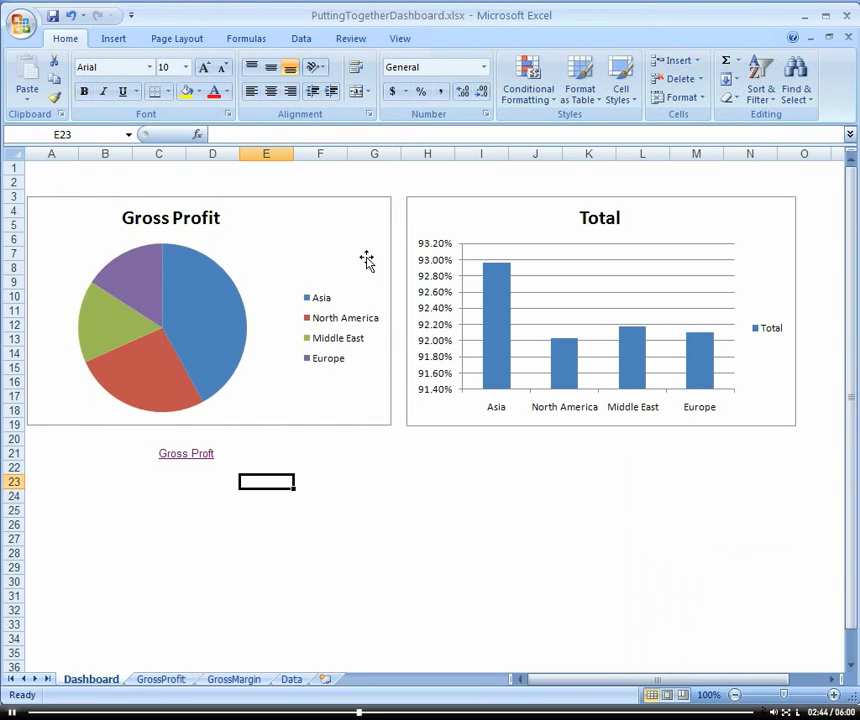
click(170, 310)
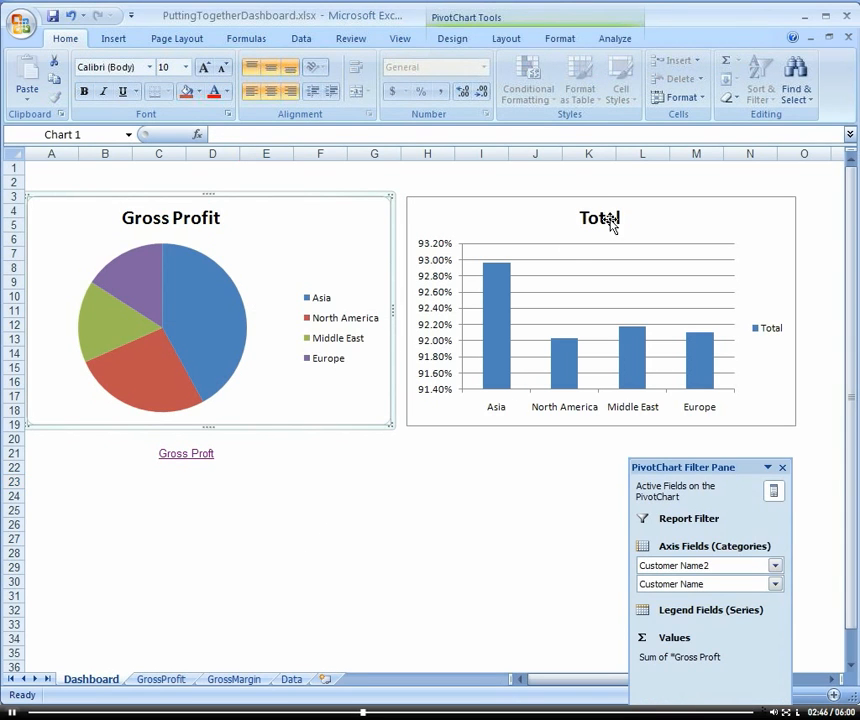
click(598, 218)
text(Gross Margin)
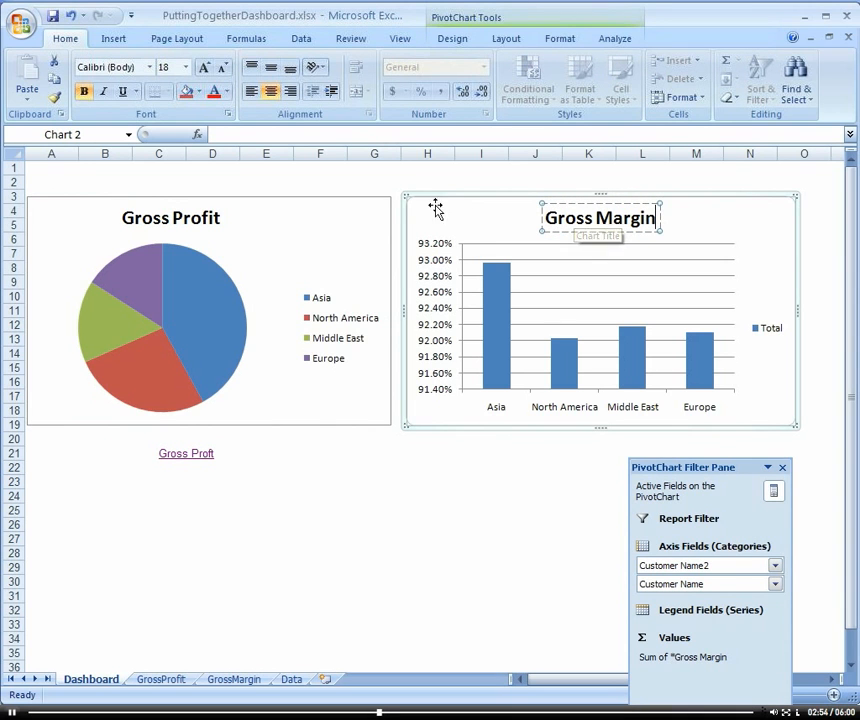
click(290, 250)
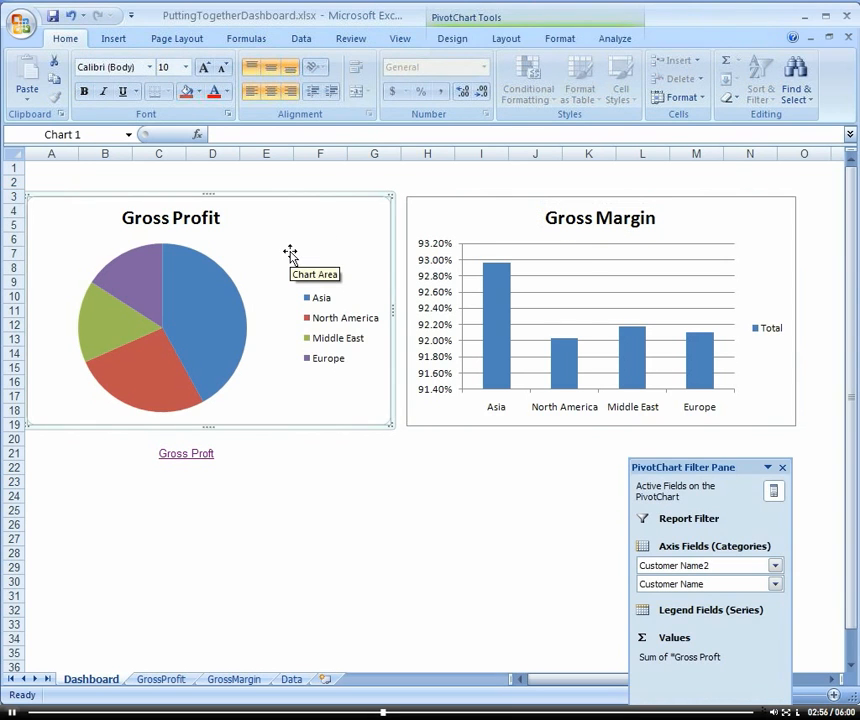
Preview a grey style on the pie chart, then restore its original colourful style.
click(452, 38)
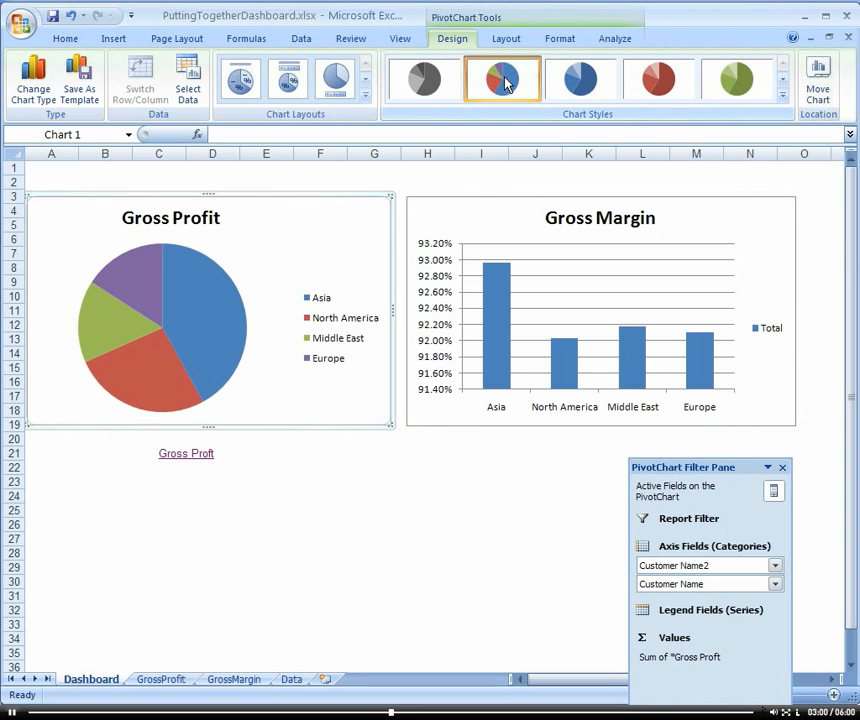
mouse_move(582, 78)
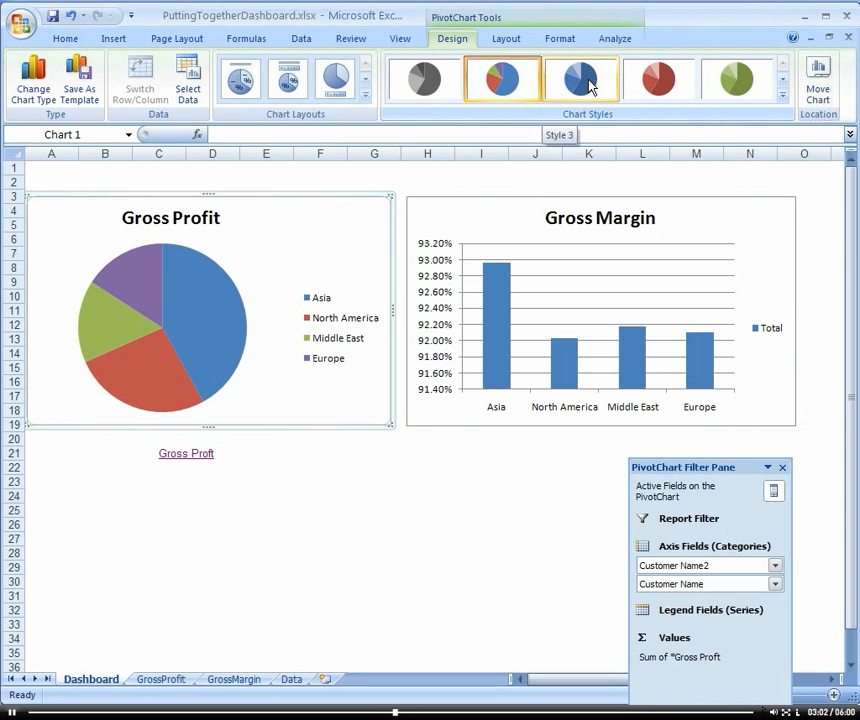
click(421, 79)
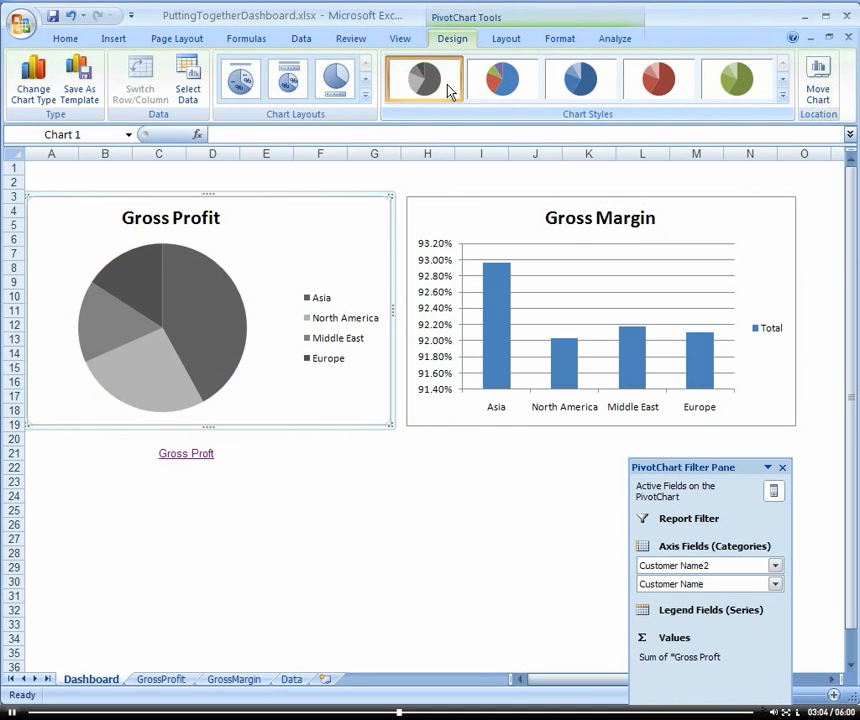
click(501, 78)
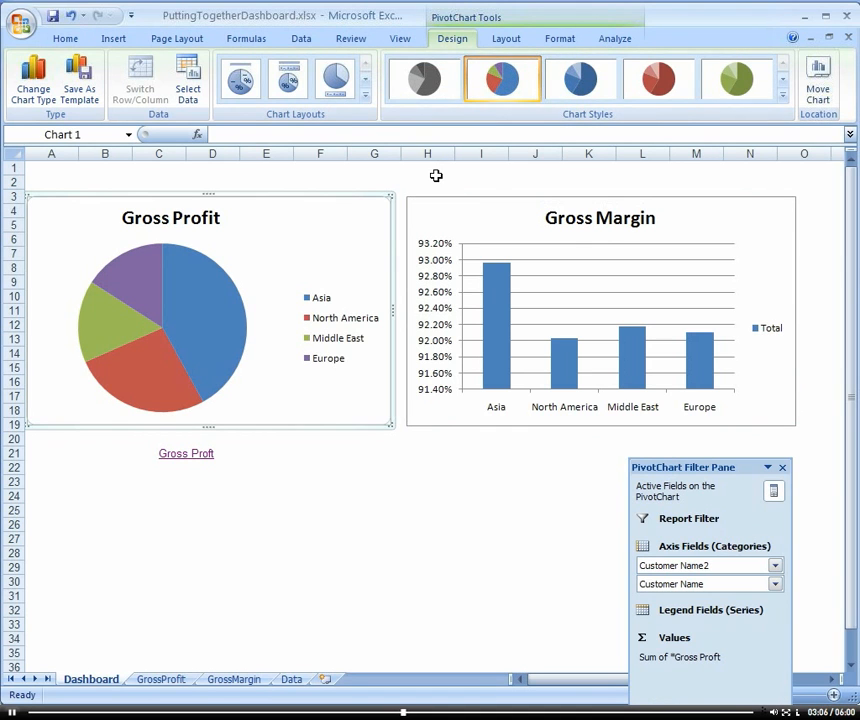
click(427, 181)
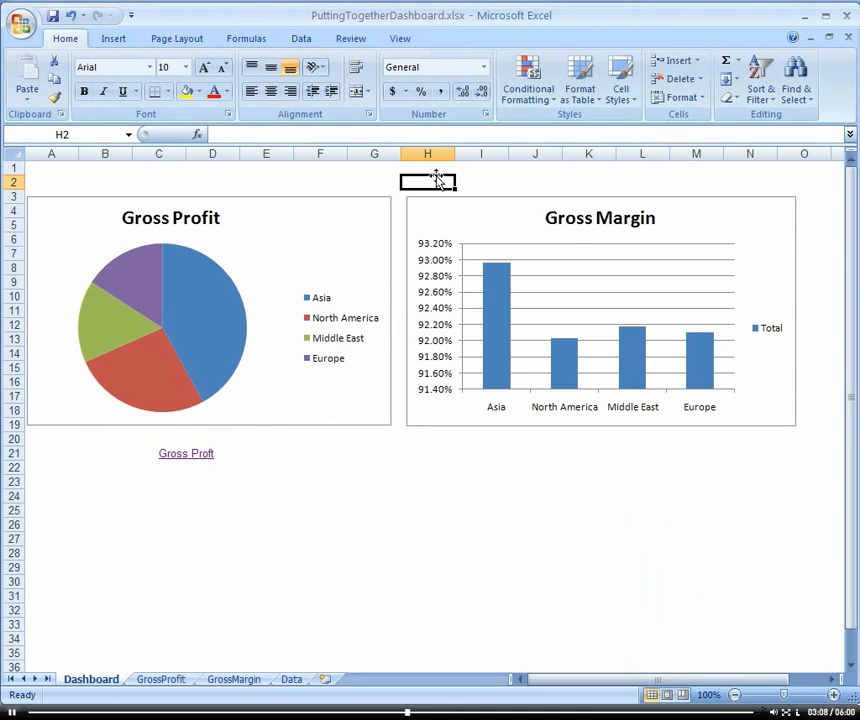
Enter 'Gross Margin' below the column chart and merge and centre it across I21:M21.
click(374, 181)
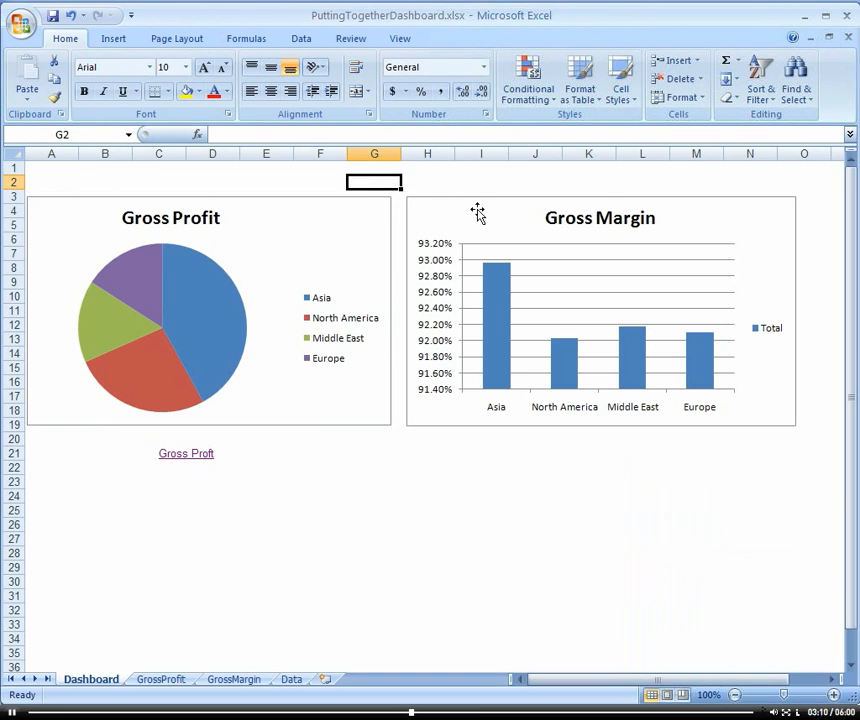
click(589, 438)
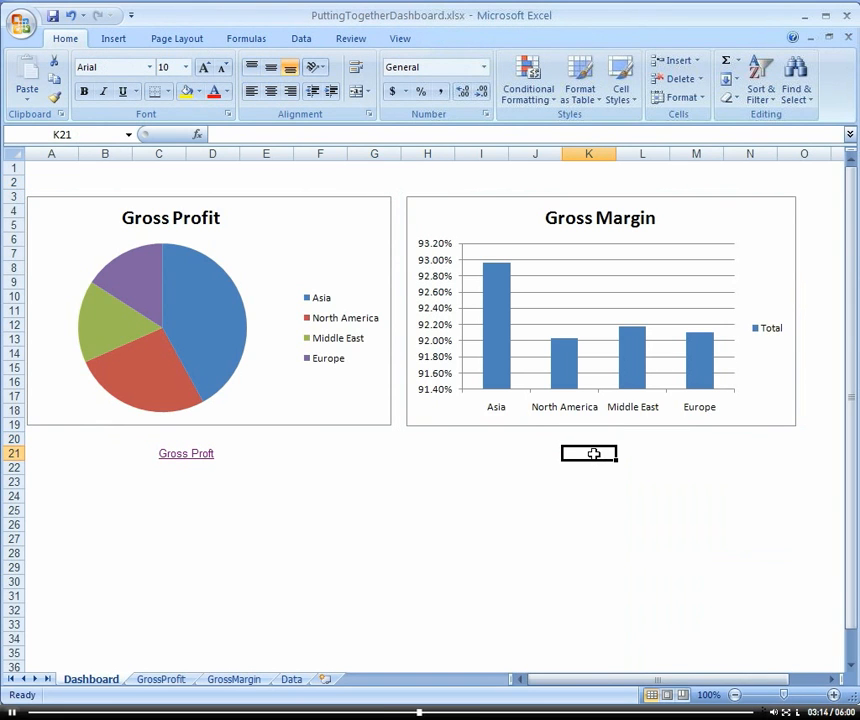
text(Gross)
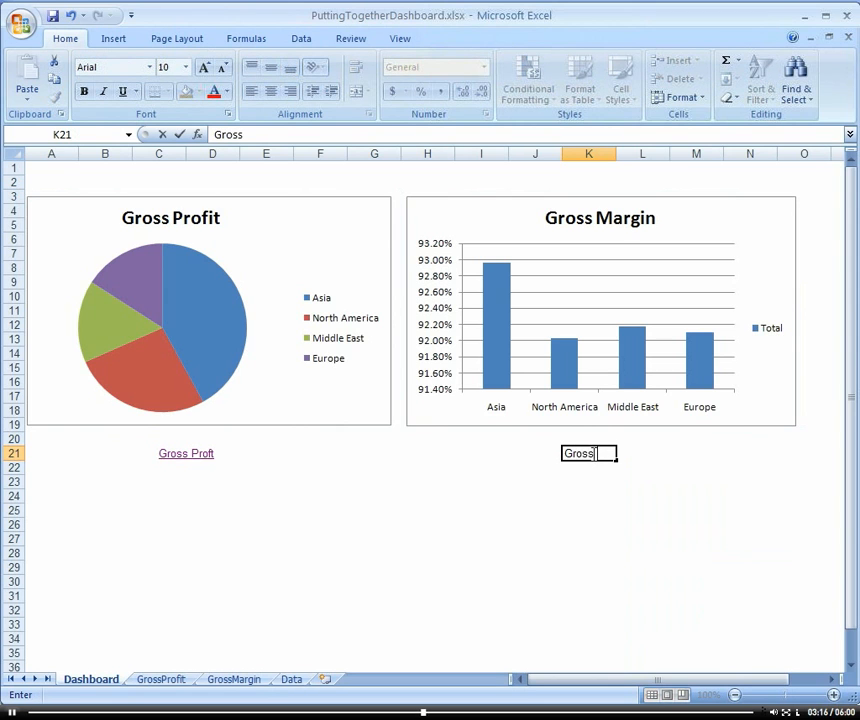
key(Return)
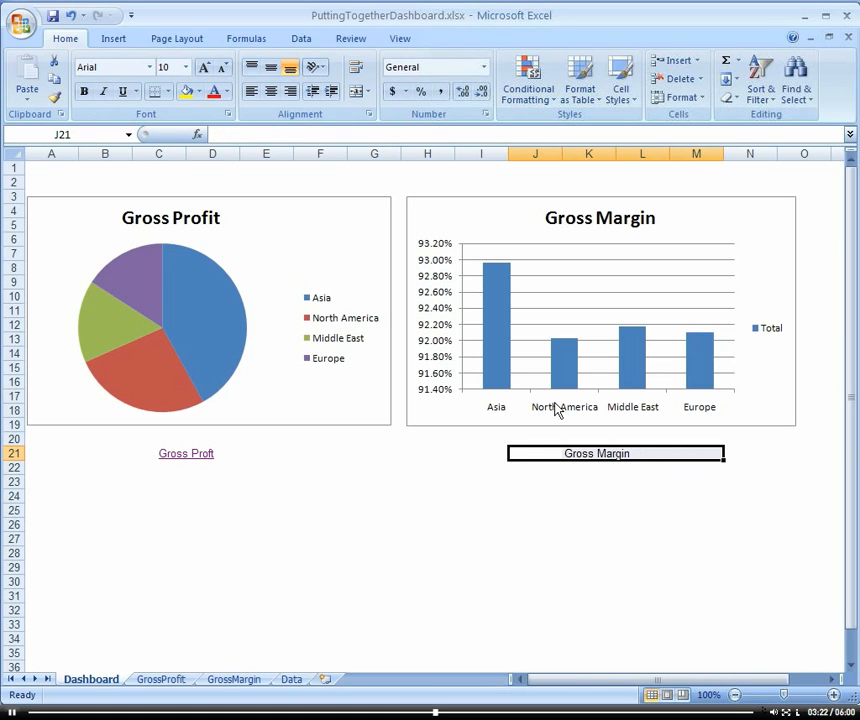
click(428, 496)
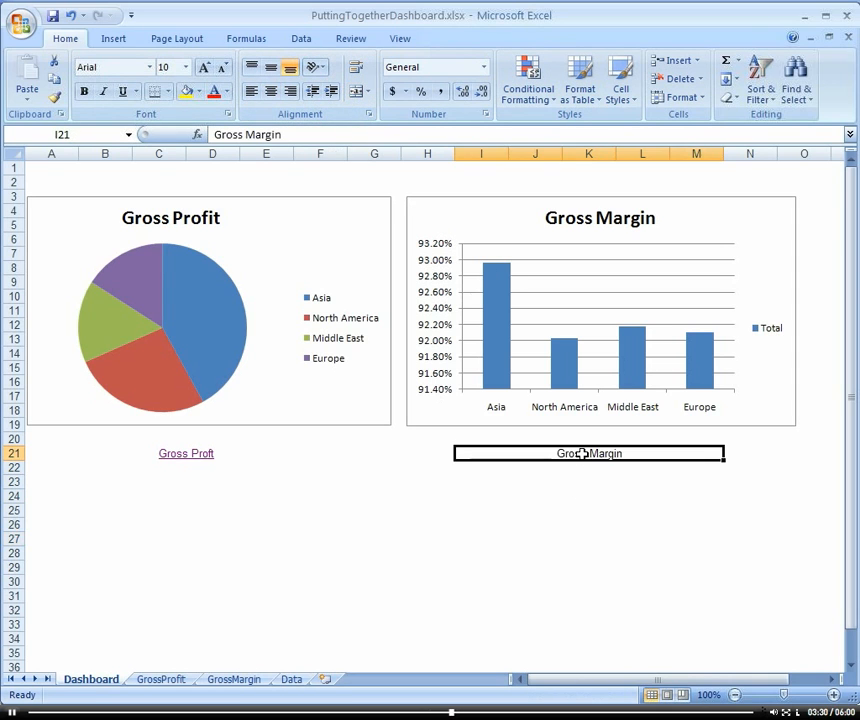
Hyperlink the Gross Margin label to the GrossMargin sheet.
right_click(589, 453)
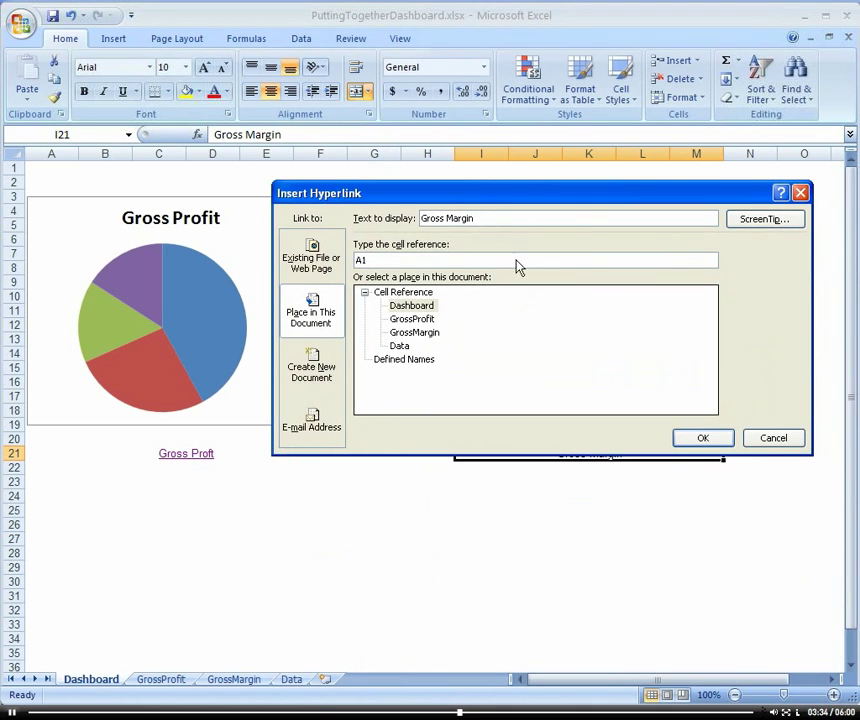
click(414, 332)
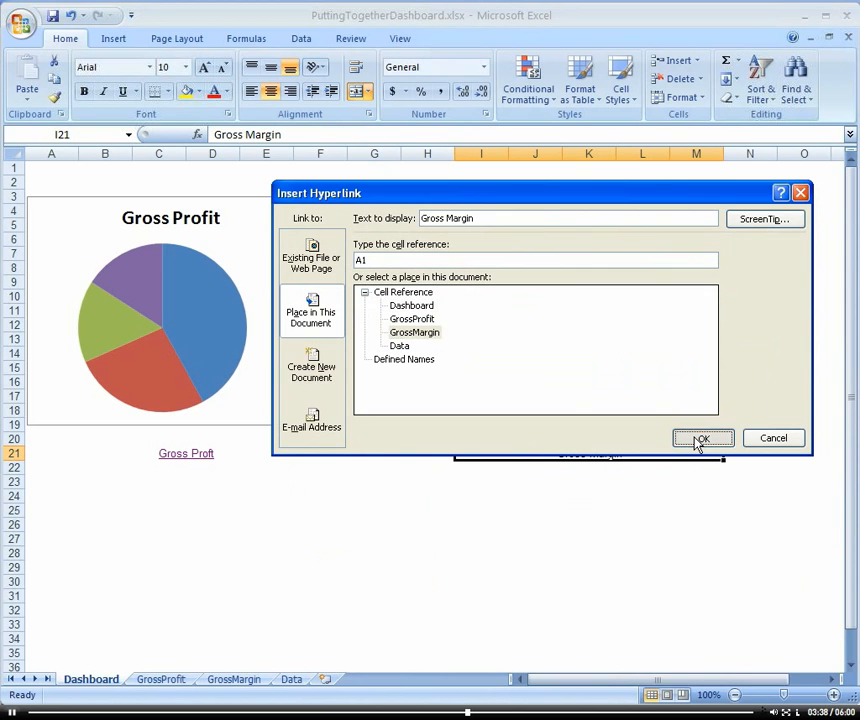
click(702, 438)
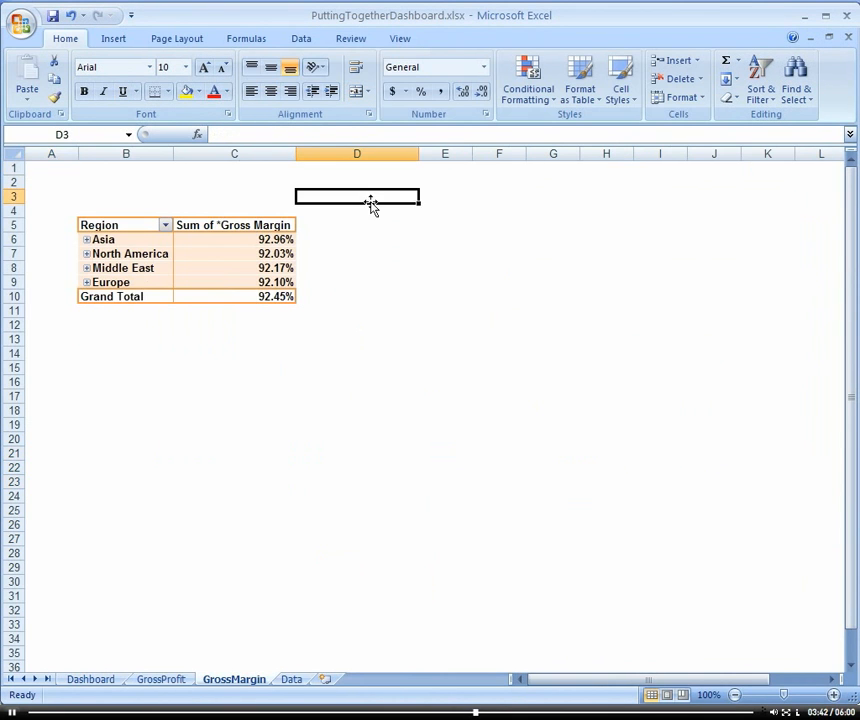
Type 'Return to Dashboard' above the GrossMargin pivot table.
text(Ret)
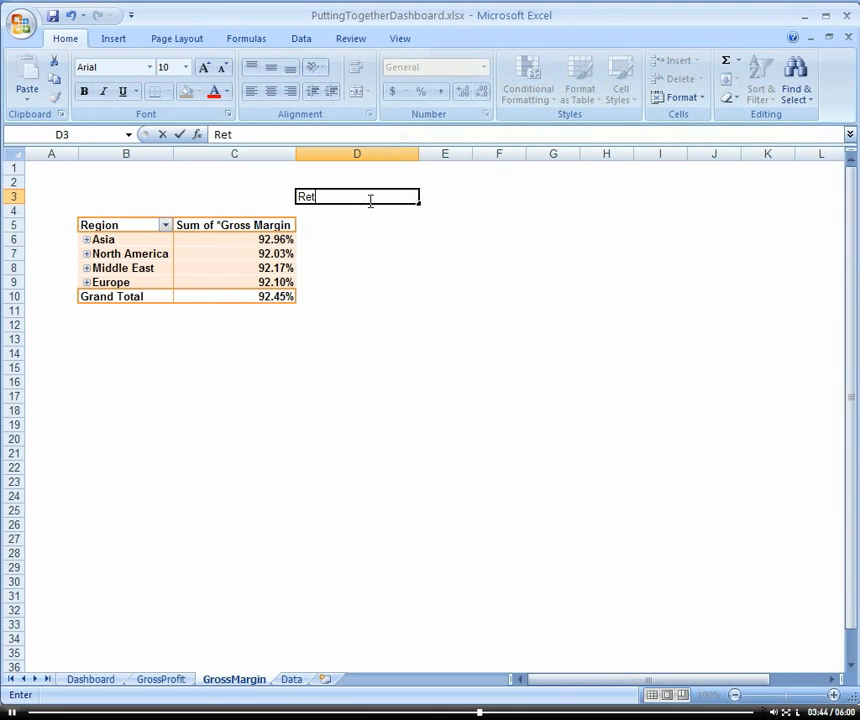
text(urn)
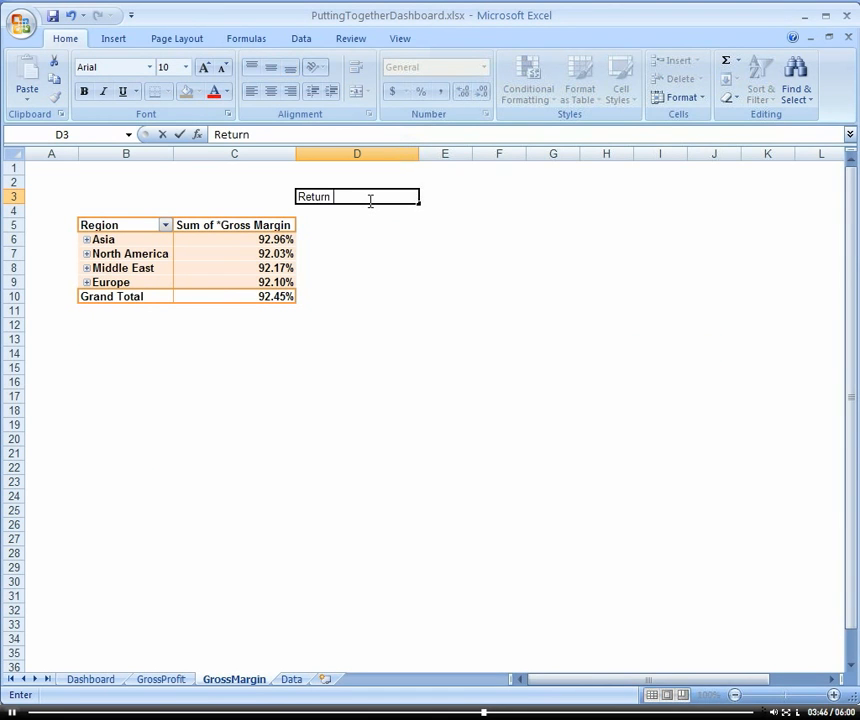
text(to Dashboard)
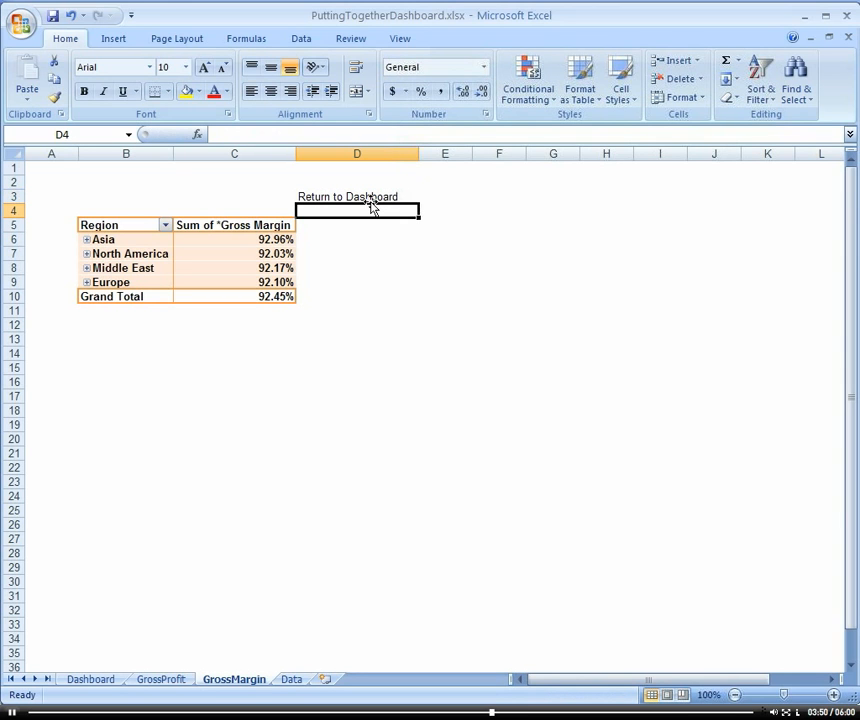
Hyperlink the Return to Dashboard cell to the Dashboard sheet and follow it.
right_click(356, 196)
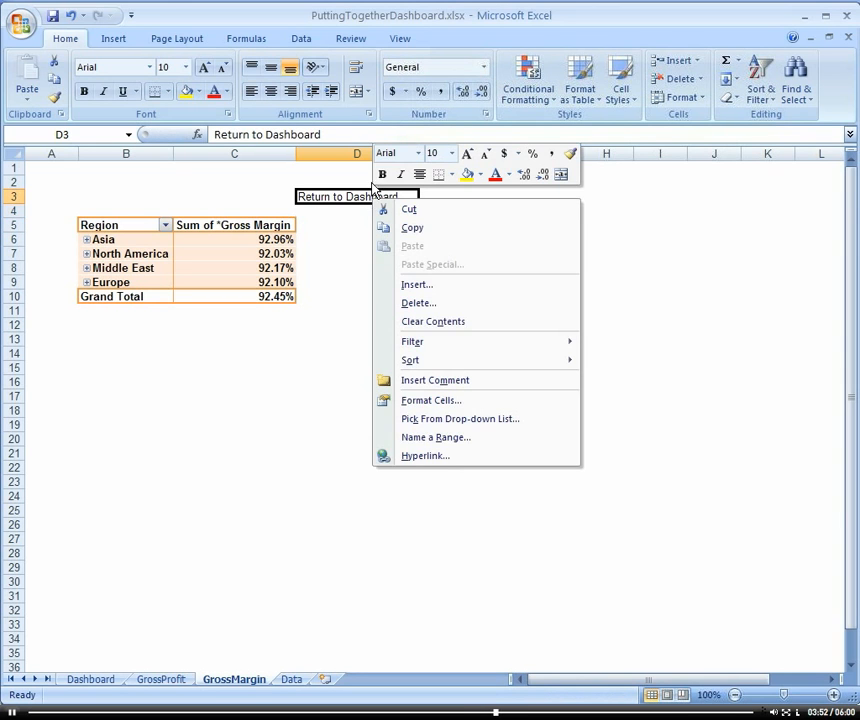
click(425, 455)
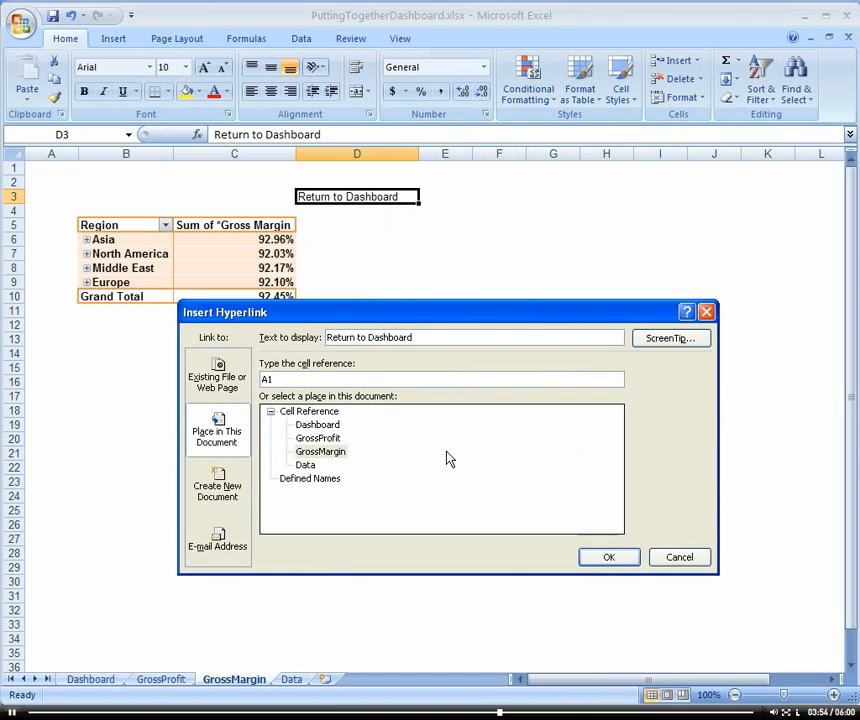
click(318, 424)
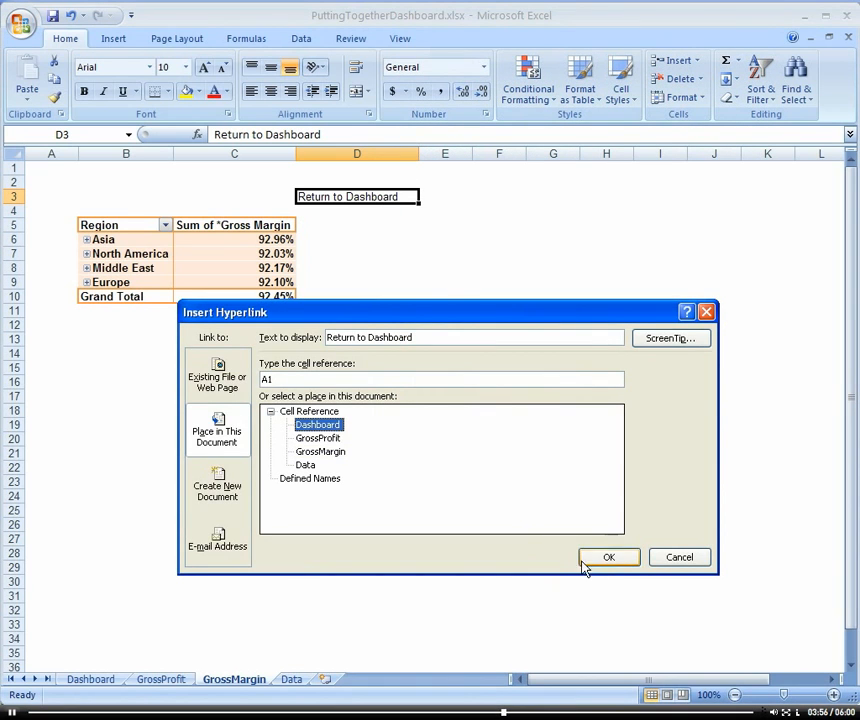
click(609, 557)
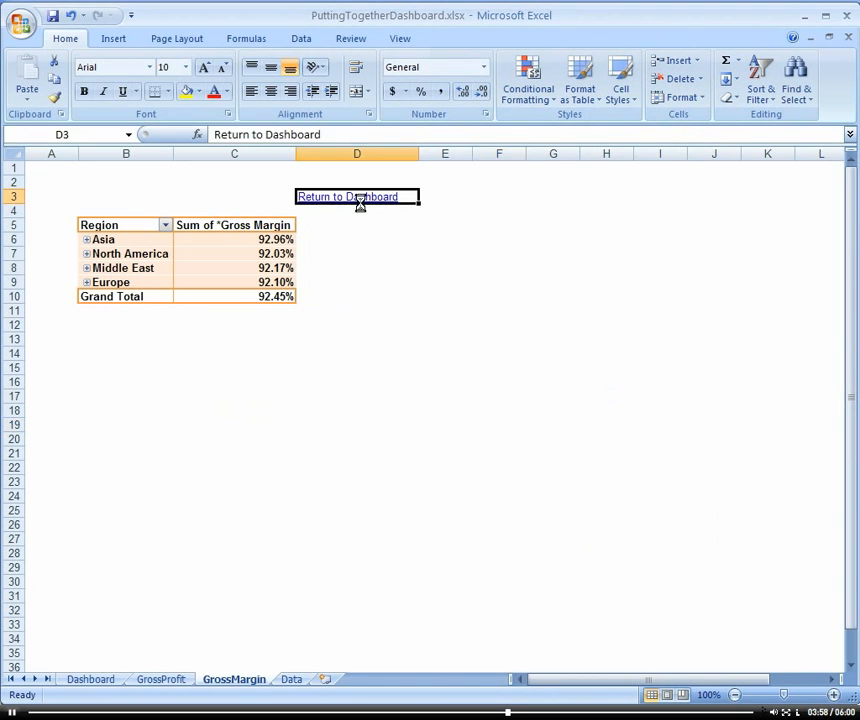
click(347, 196)
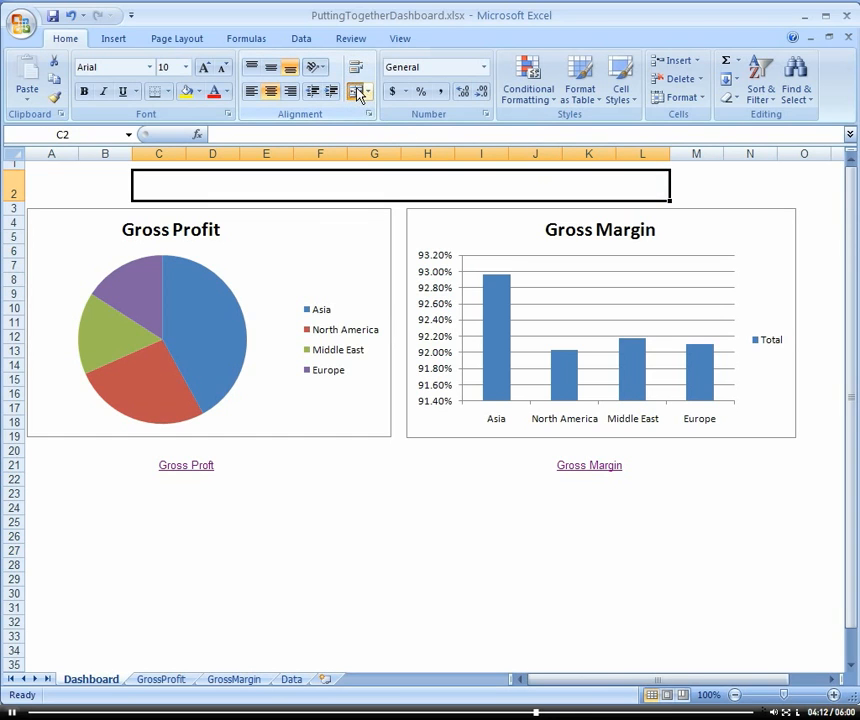
Type 'Dashboard' into merged cell C2 and set its font size to 26.
text(Da)
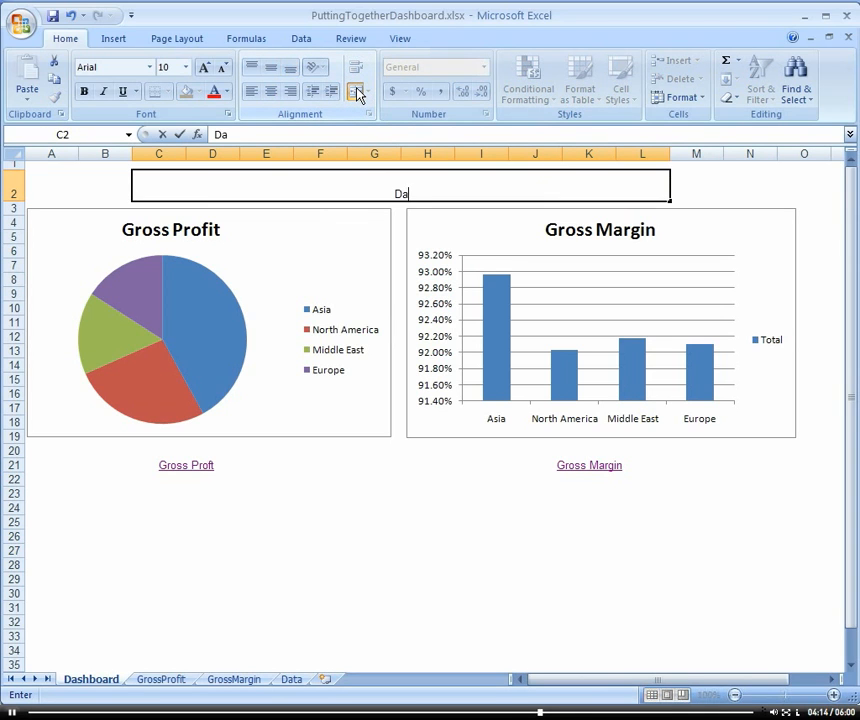
text(shboard)
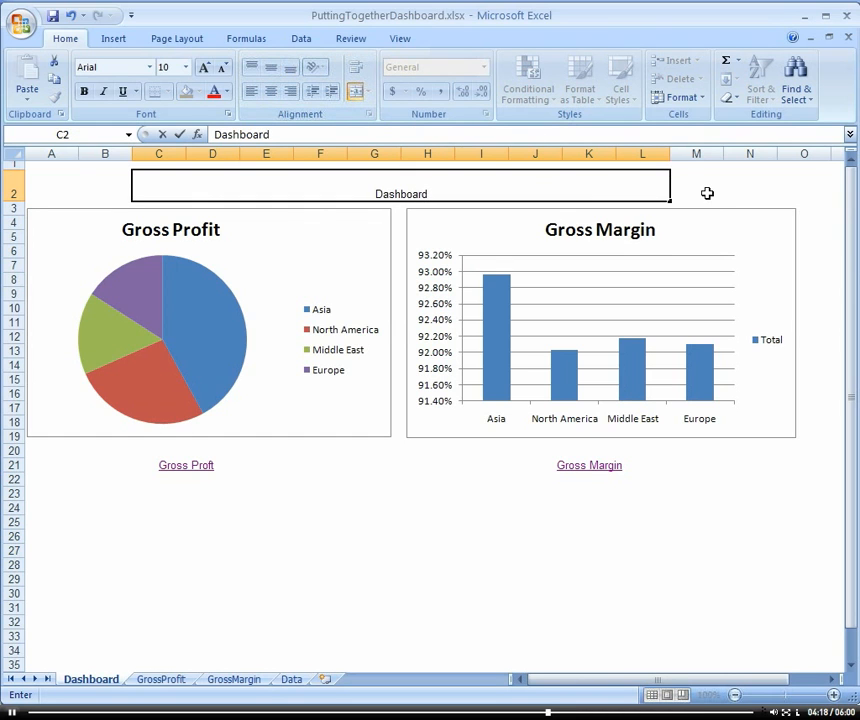
click(696, 184)
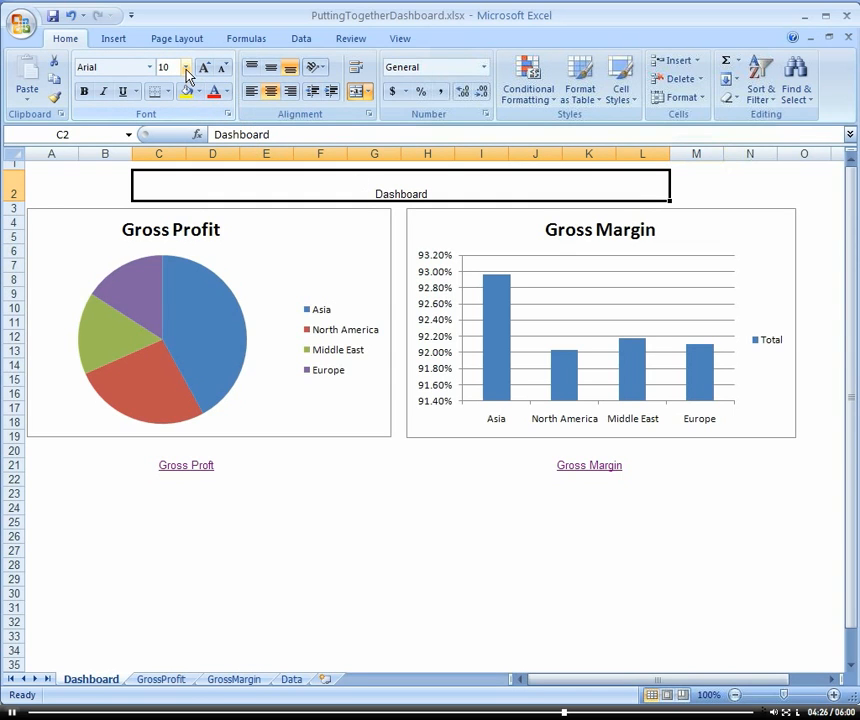
mouse_move(733, 202)
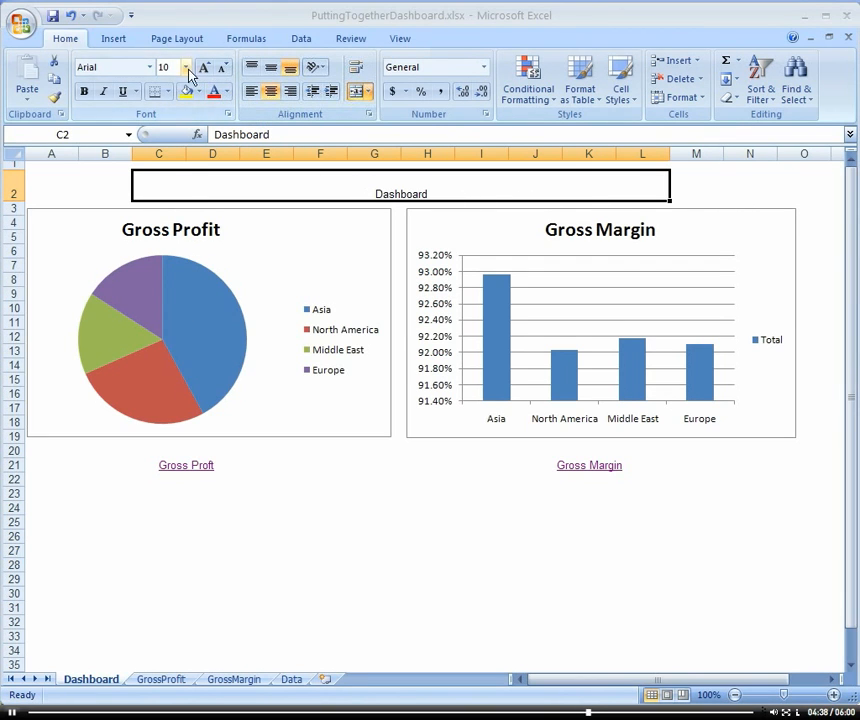
click(185, 67)
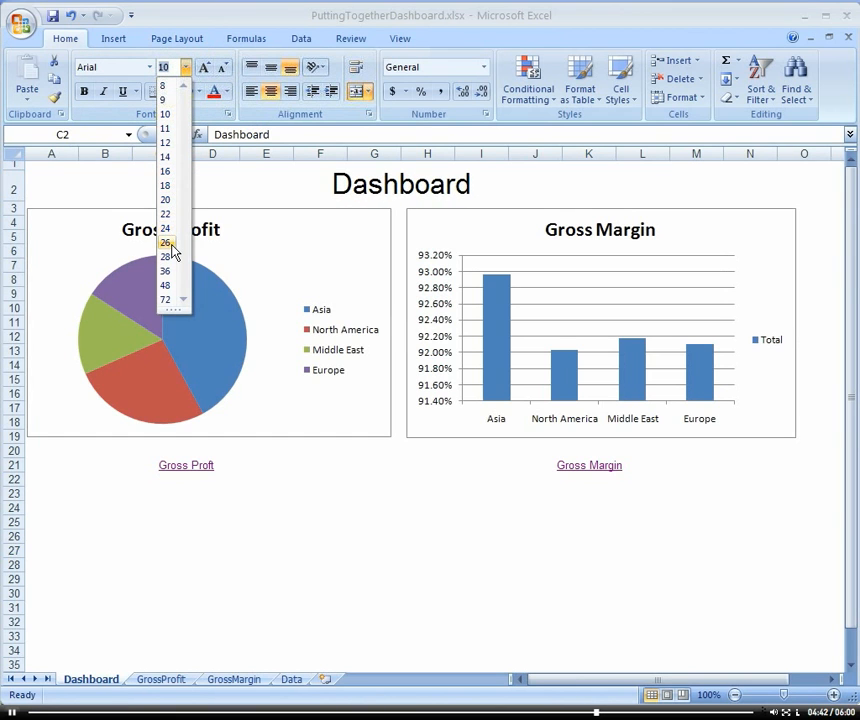
click(164, 242)
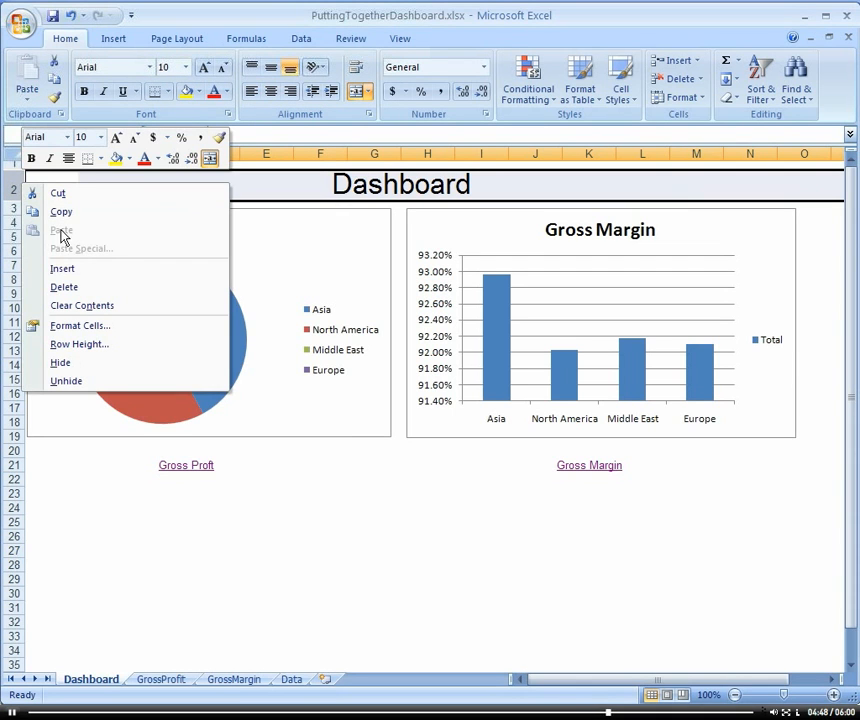
Fill the title row 2 with blue through Format Cells.
click(80, 325)
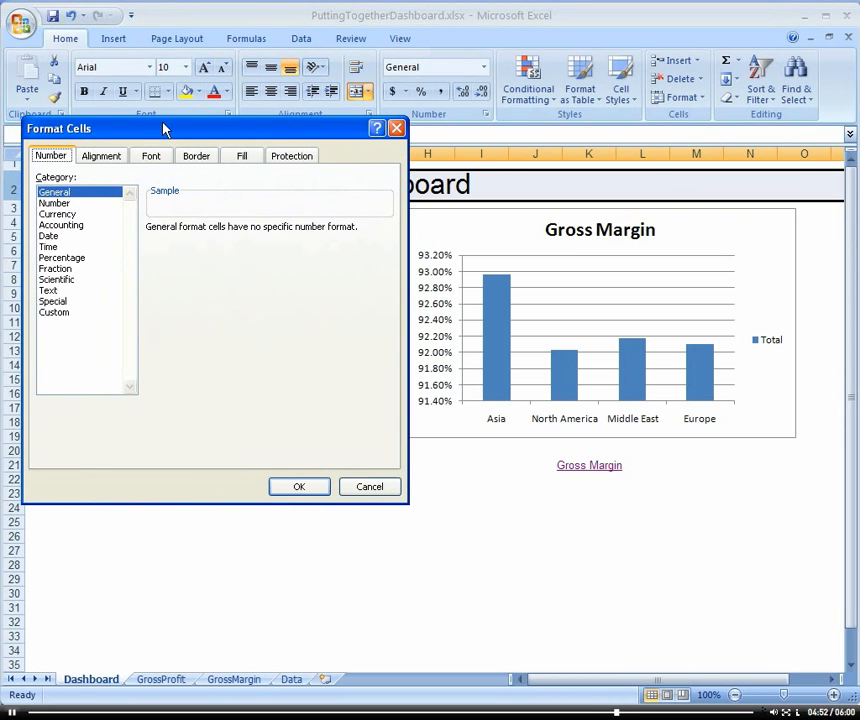
click(241, 155)
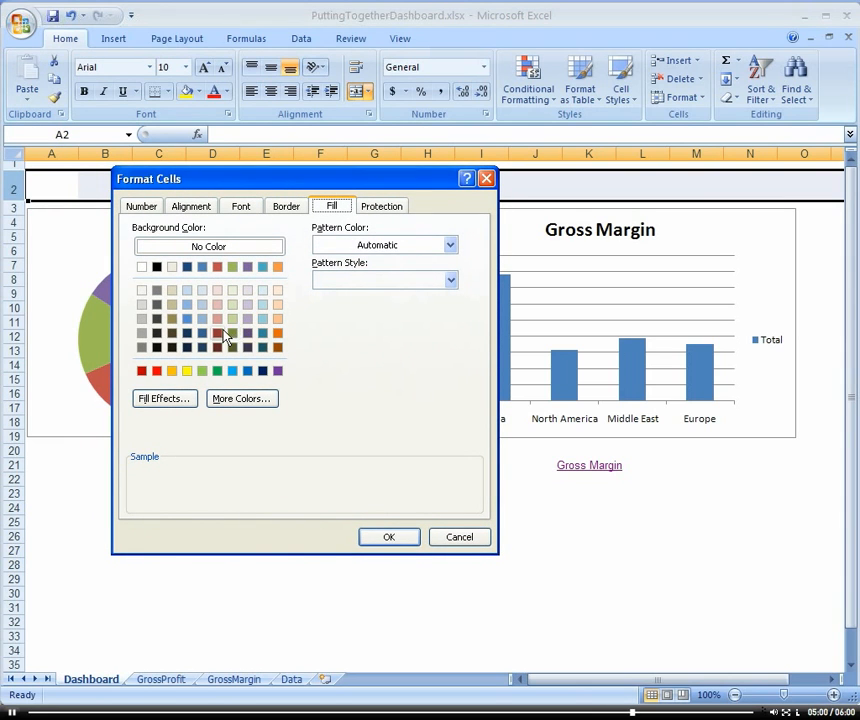
mouse_move(190, 325)
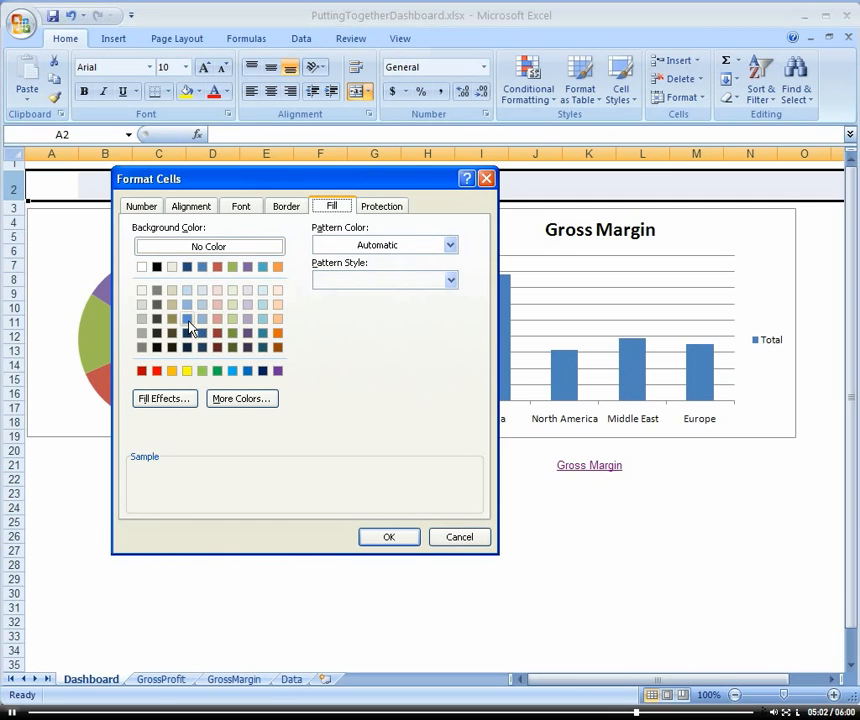
click(188, 319)
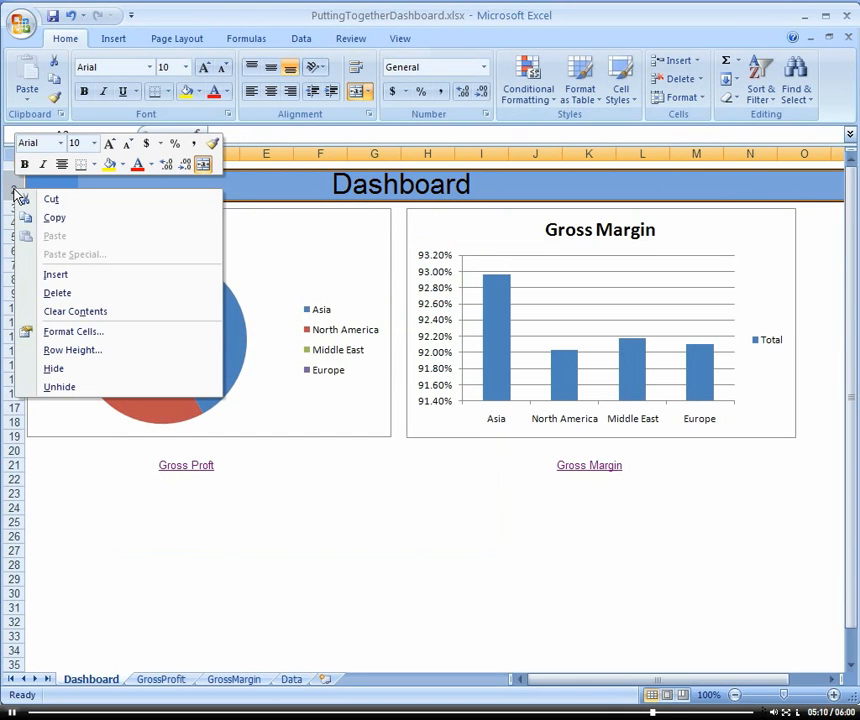
Make the Dashboard title text white and bold.
click(73, 331)
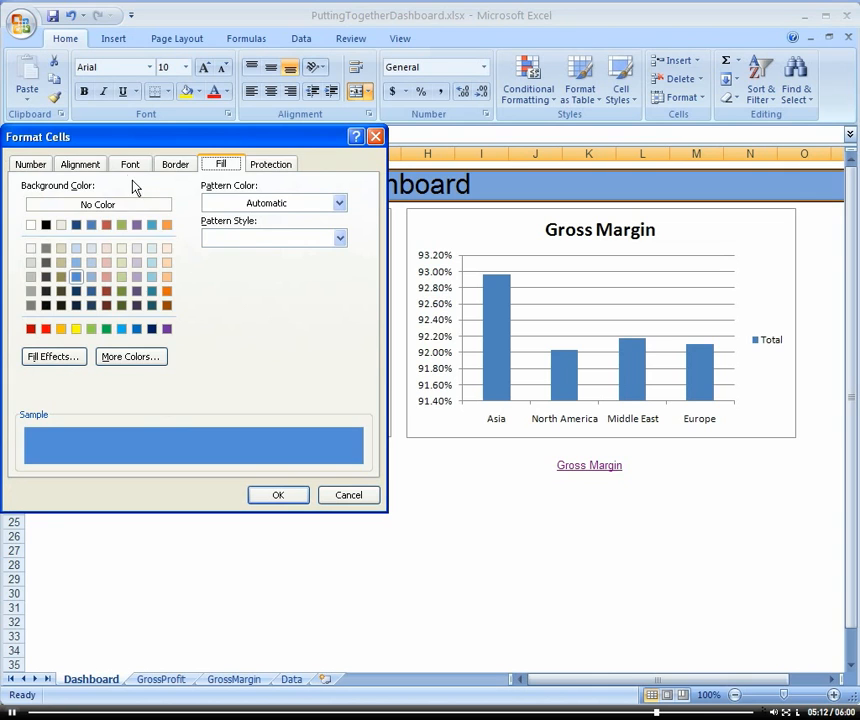
click(130, 164)
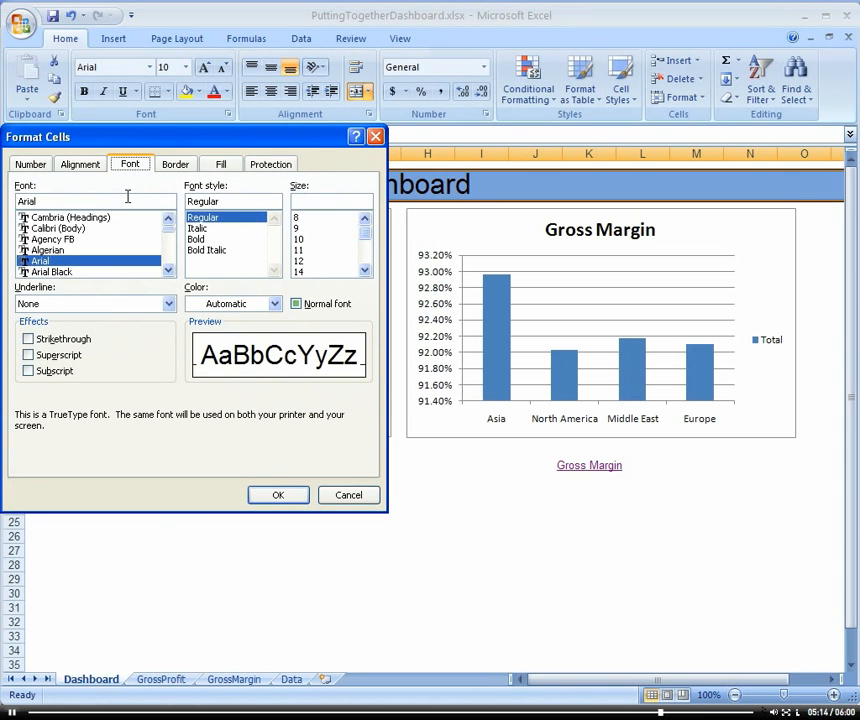
click(272, 303)
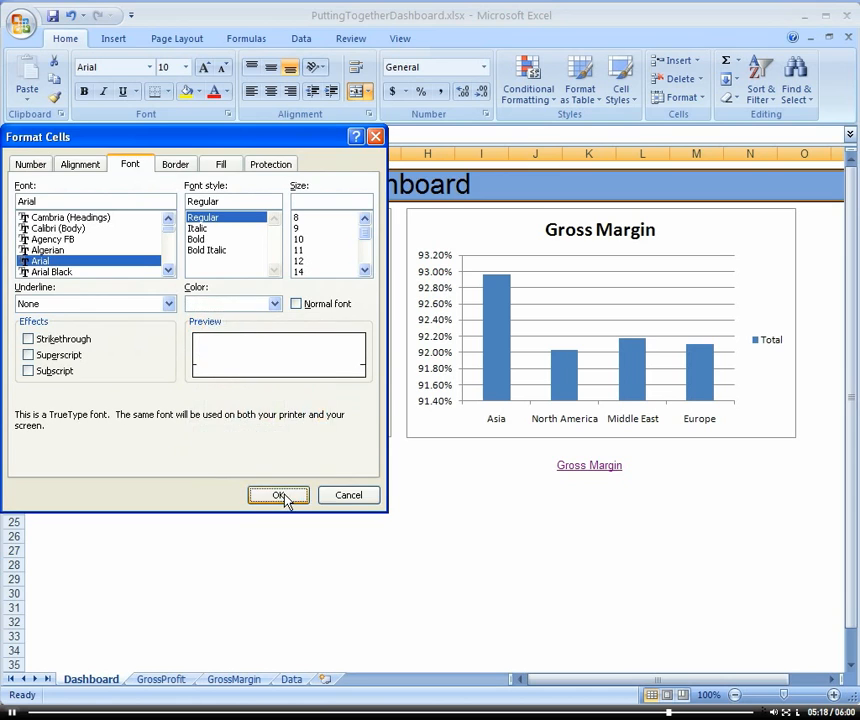
click(278, 495)
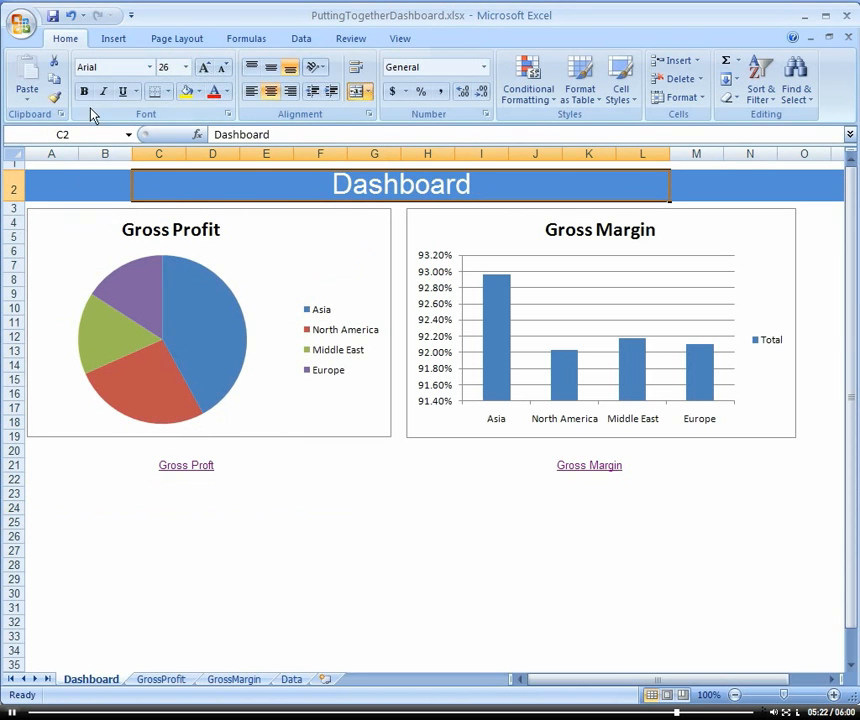
click(320, 521)
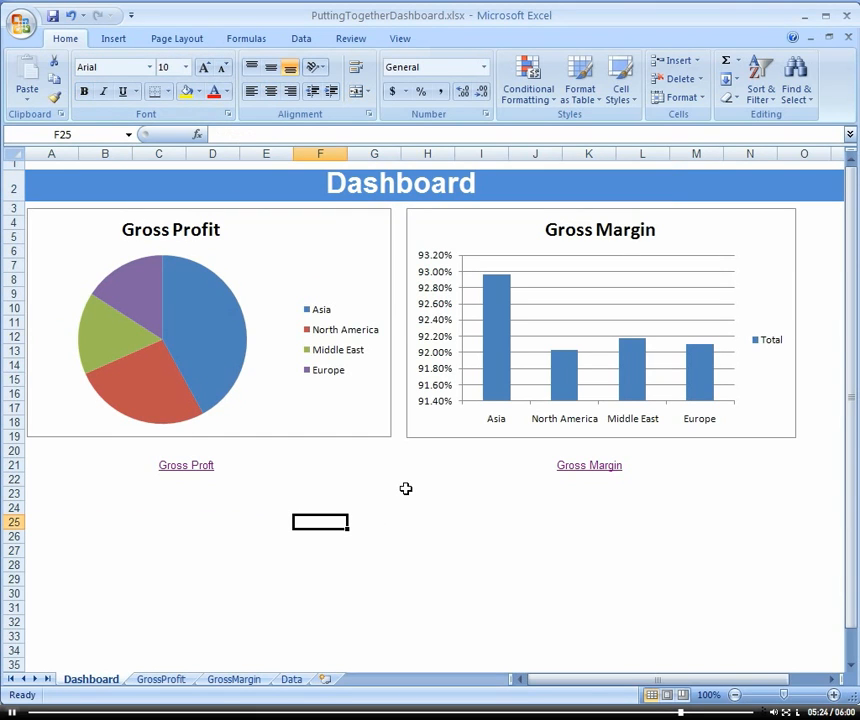
mouse_move(350, 498)
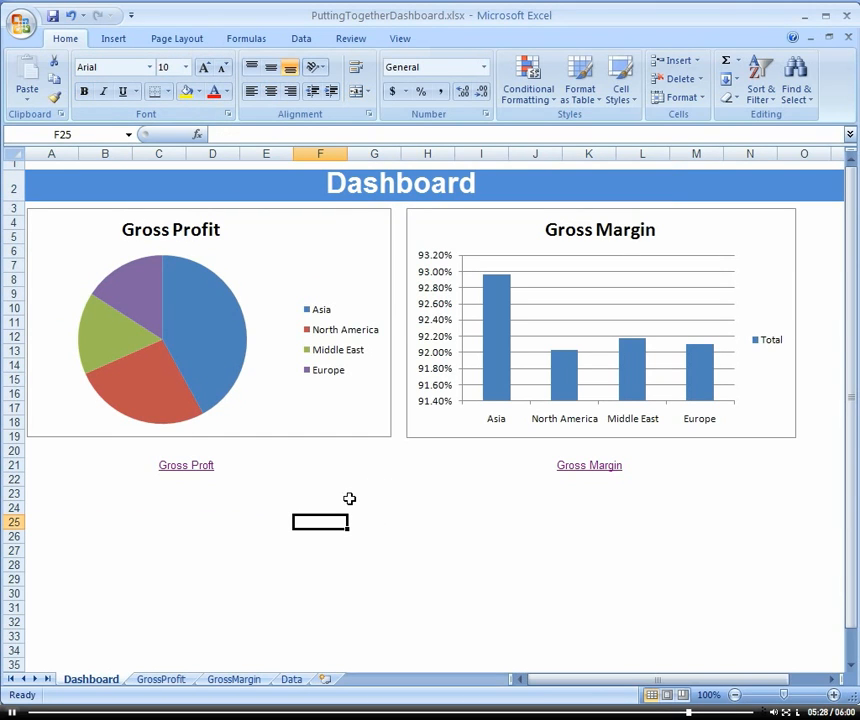
Click through the Gross Proft and Gross Margin links, ending on the GrossMargin sheet.
click(186, 465)
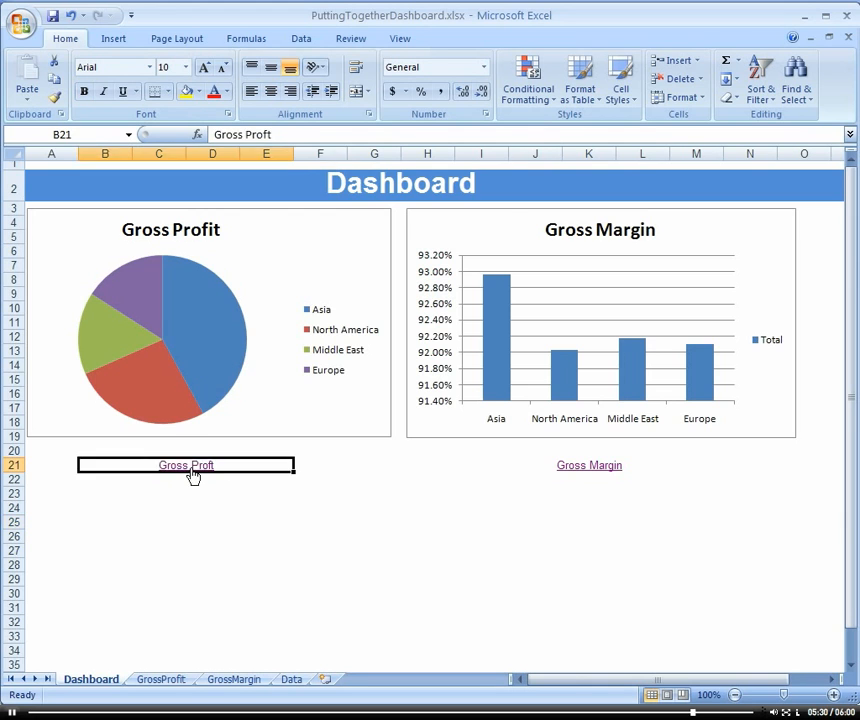
click(185, 465)
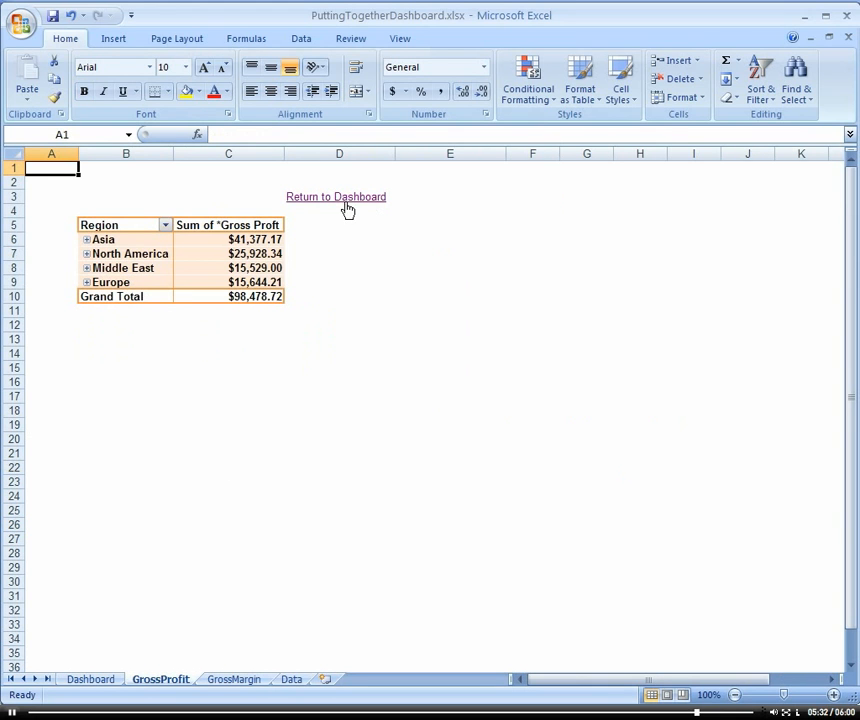
click(233, 679)
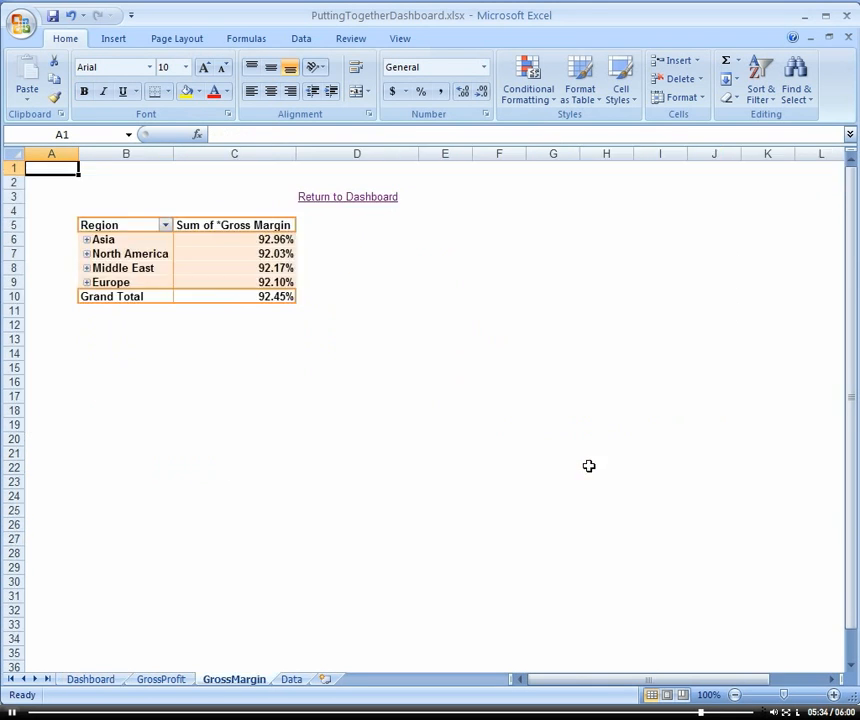
click(90, 679)
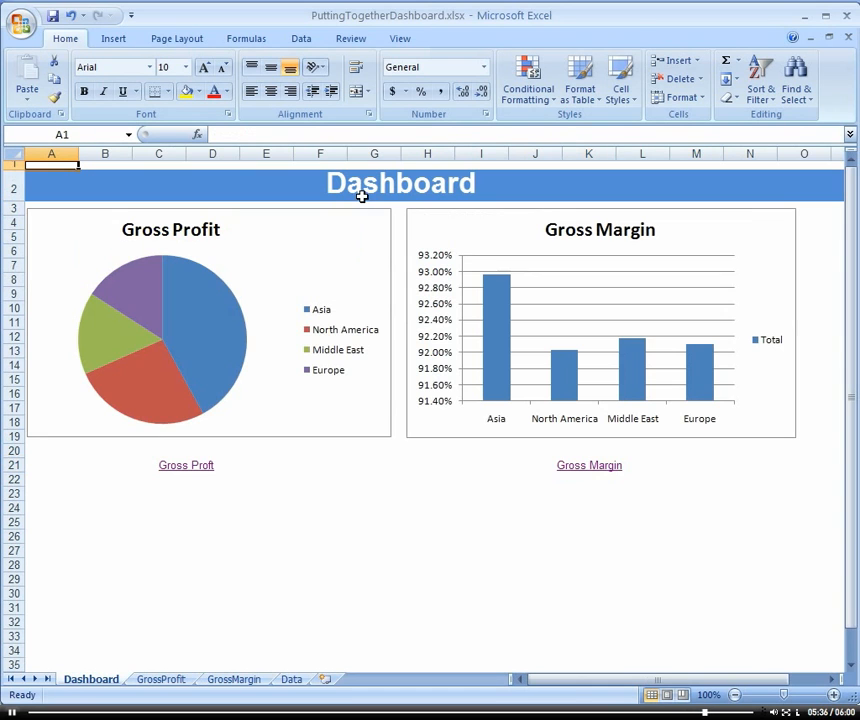
mouse_move(197, 565)
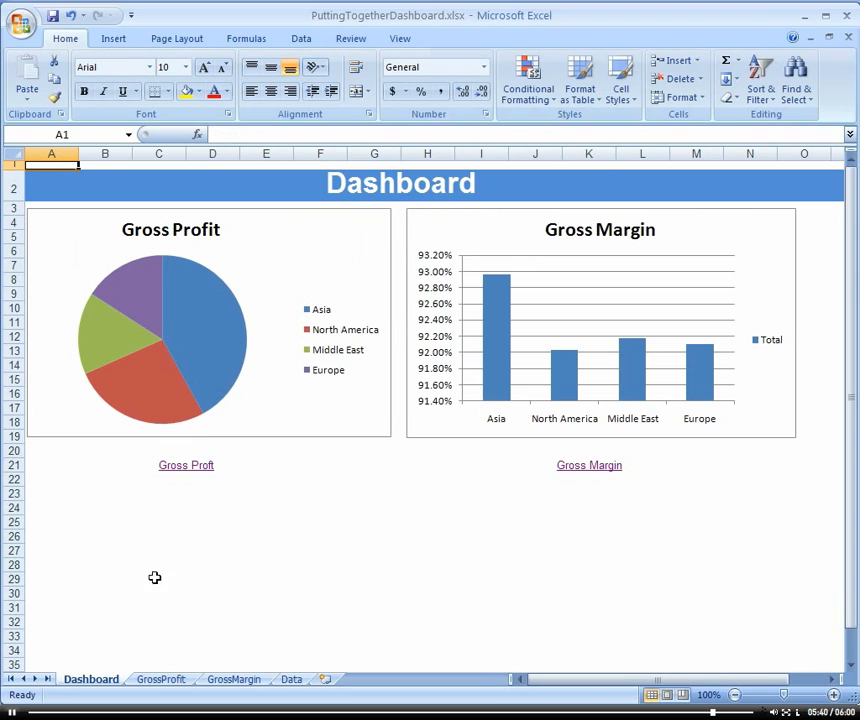
mouse_move(473, 557)
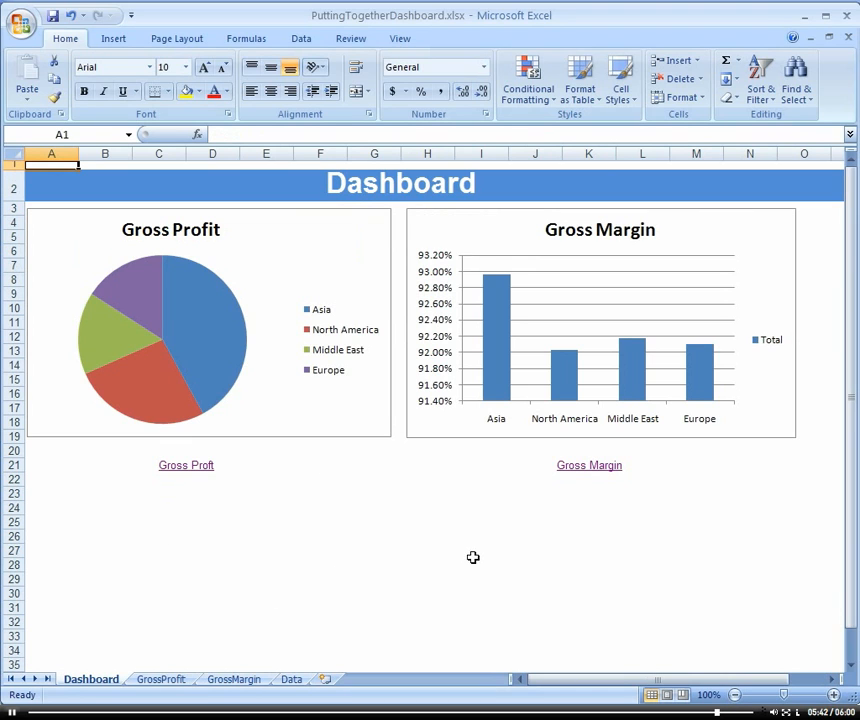
mouse_move(260, 555)
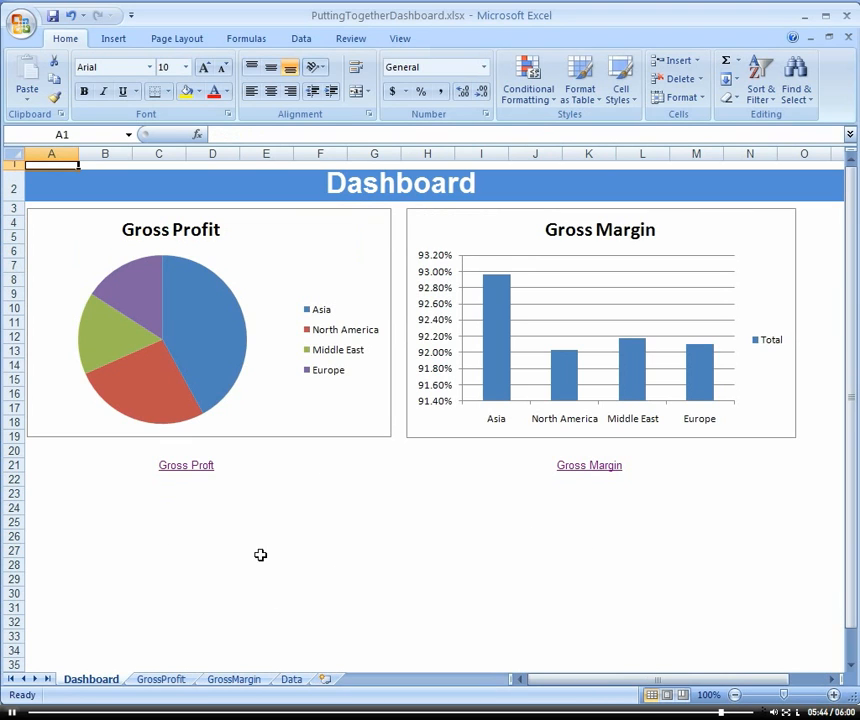
mouse_move(460, 561)
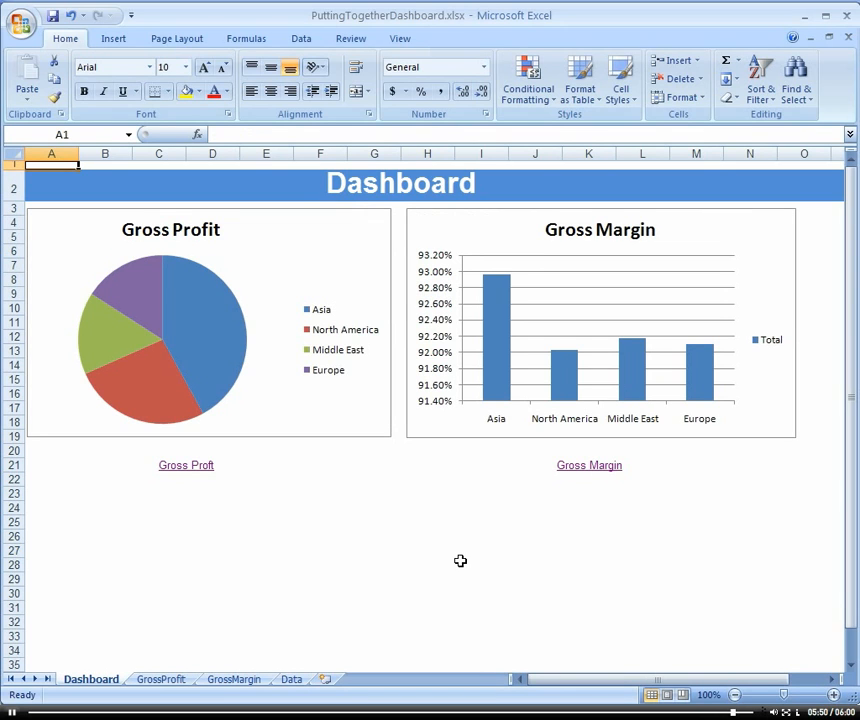
click(589, 465)
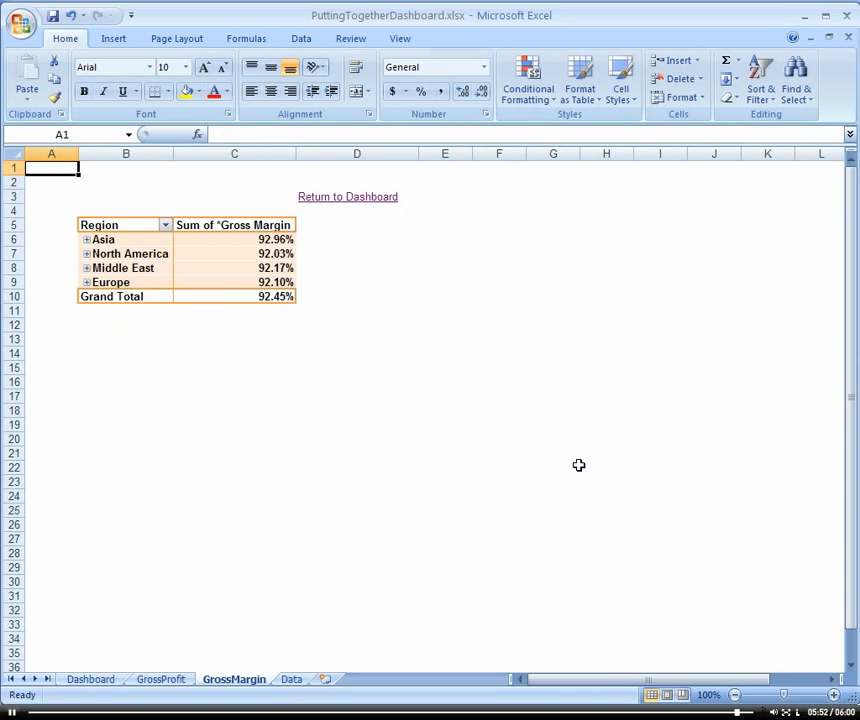
mouse_move(196, 261)
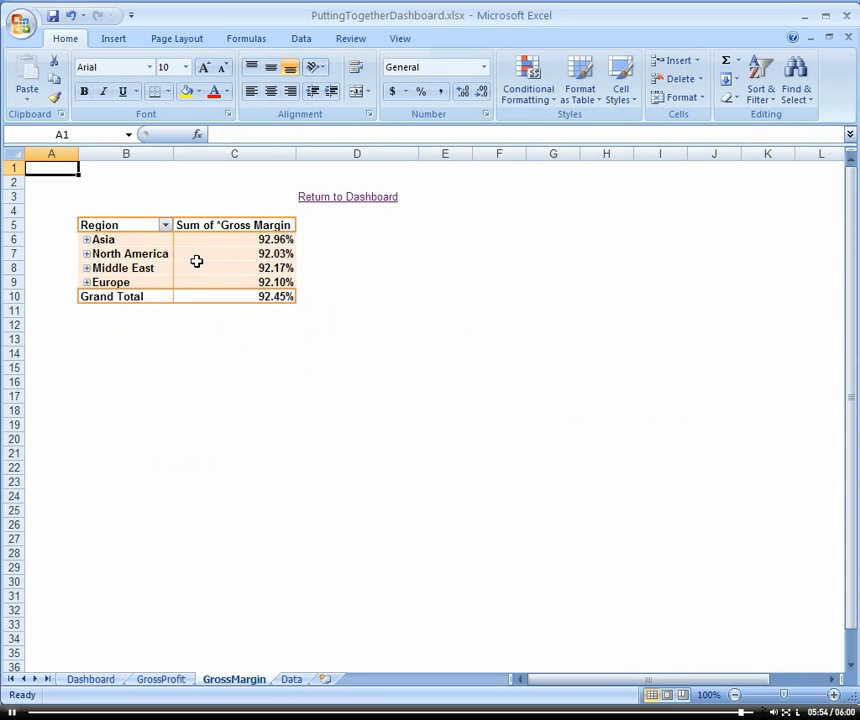